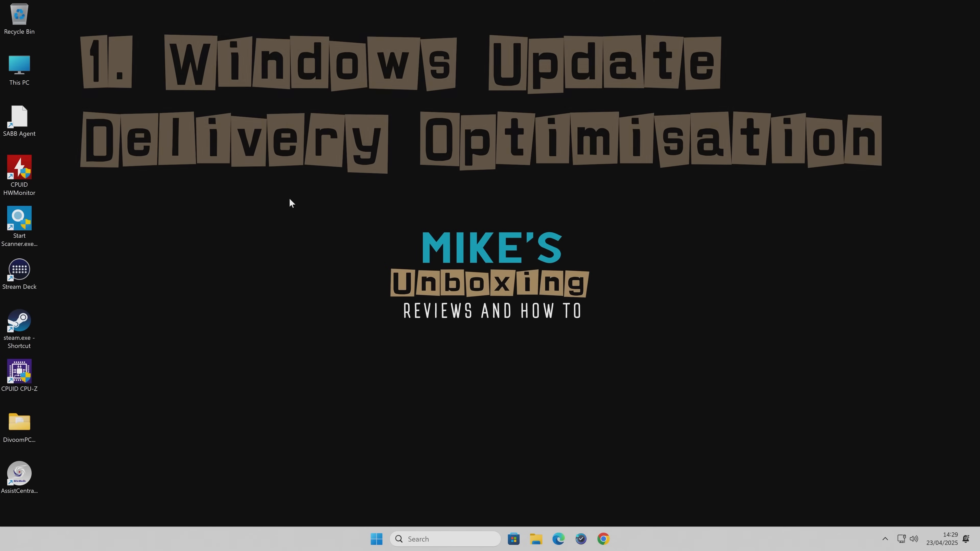
mouse_move(279, 204)
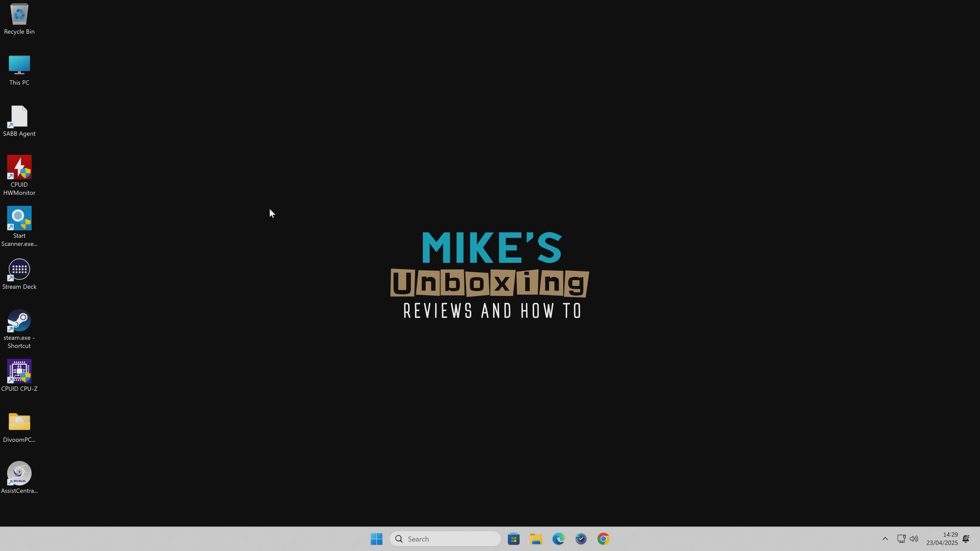
mouse_move(267, 178)
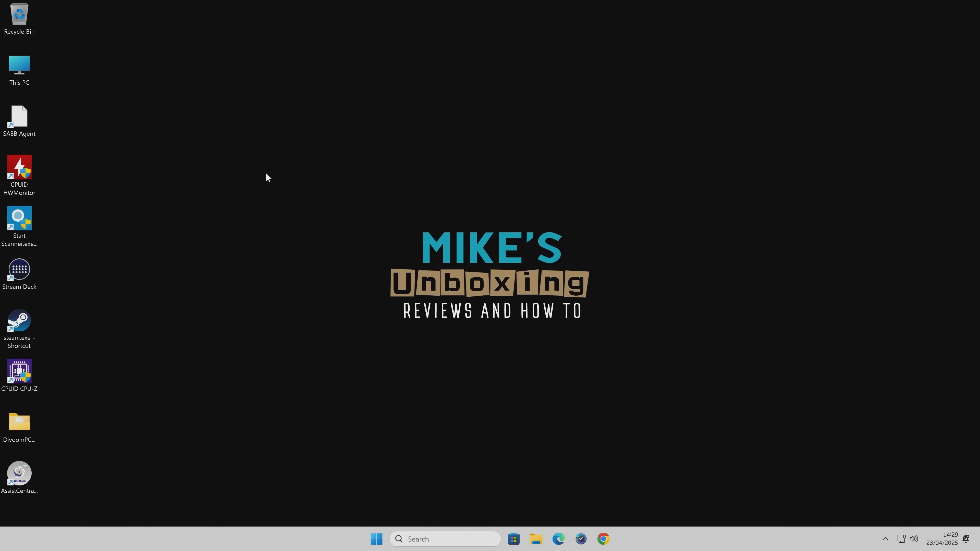
Reach the Windows Update advanced options in Settings from the Start menu
left_click(376, 538)
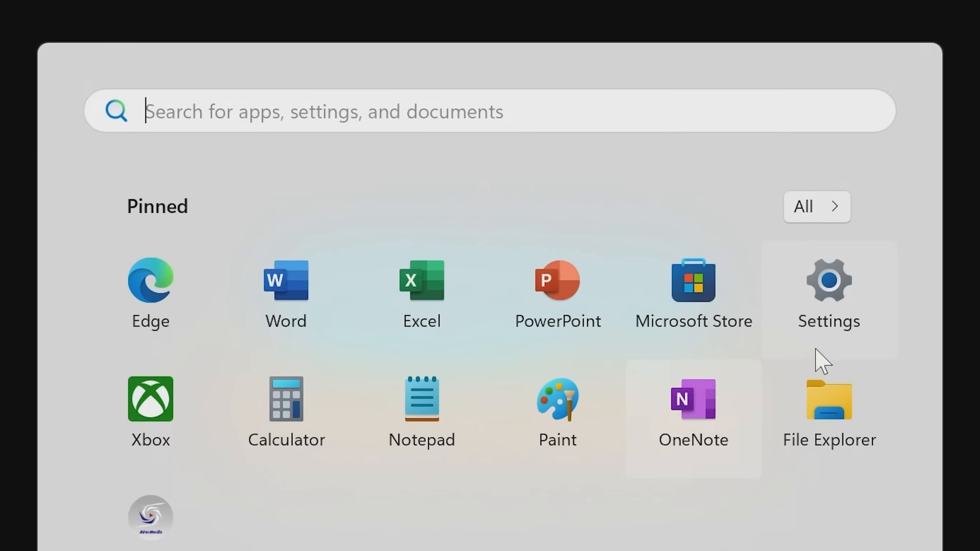
left_click(828, 280)
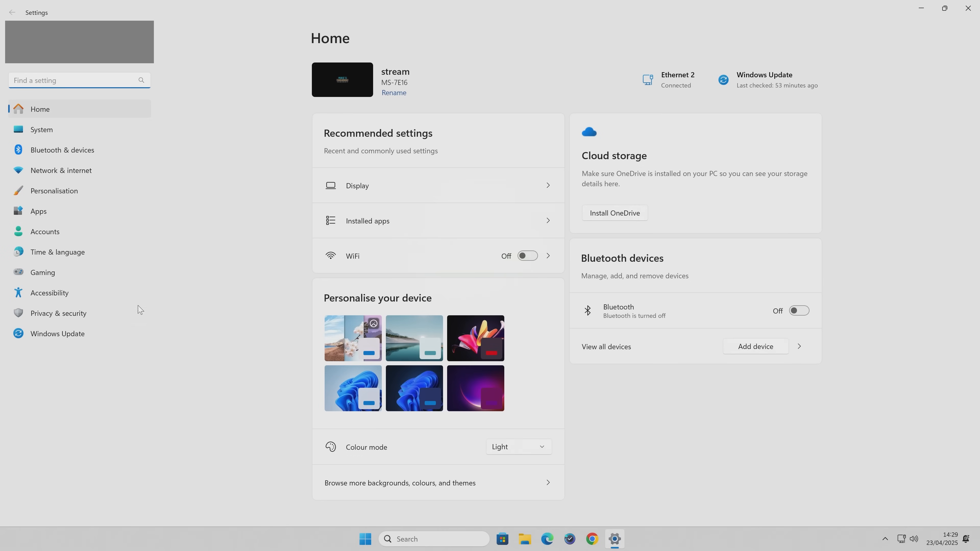
left_click(56, 333)
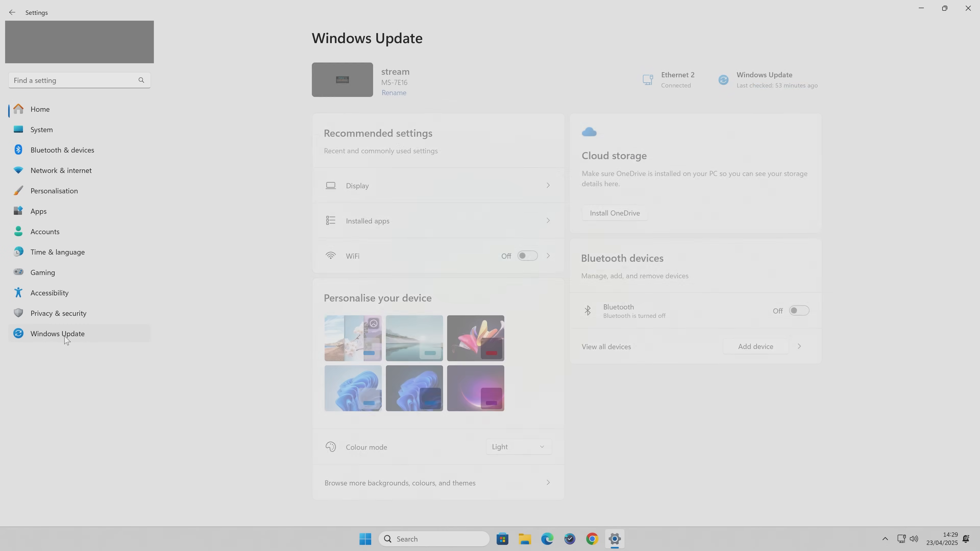
left_click(56, 333)
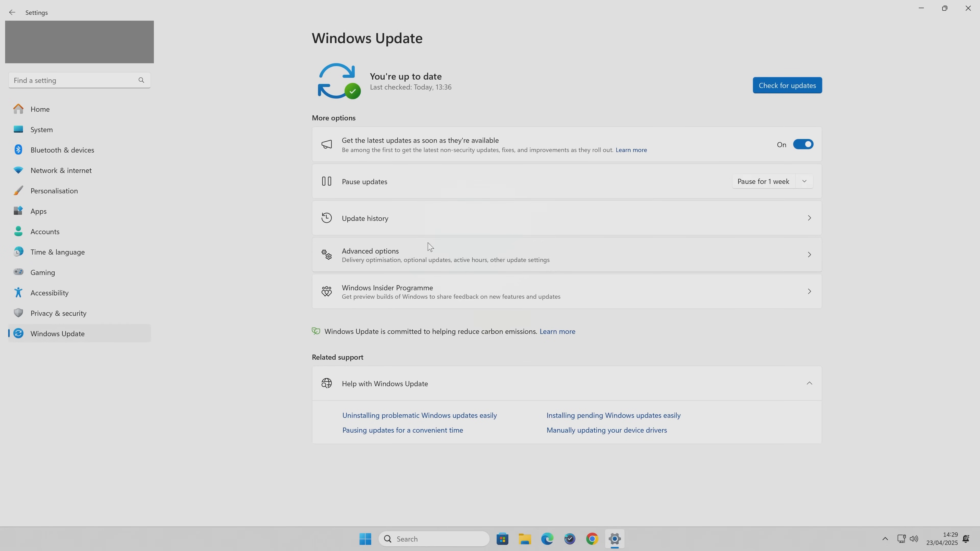
mouse_move(428, 261)
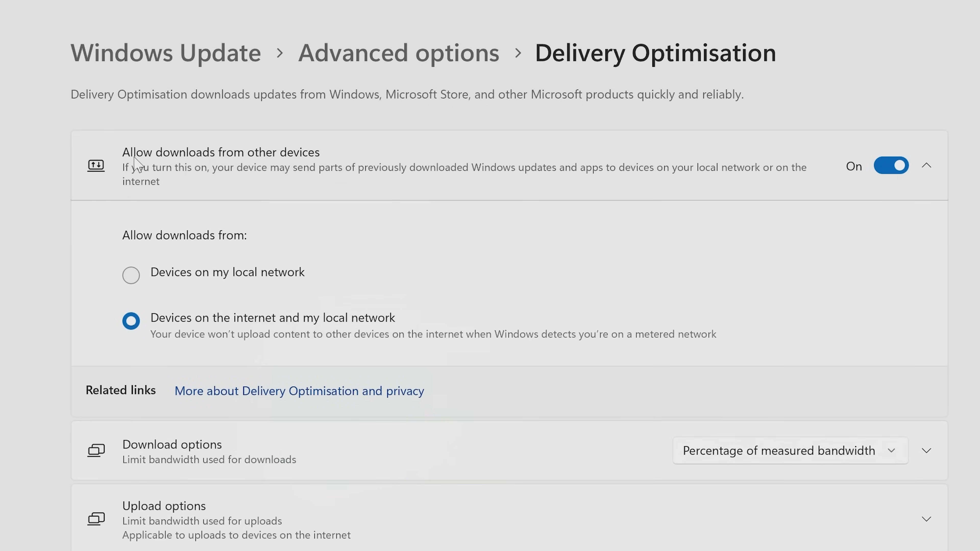
mouse_move(304, 170)
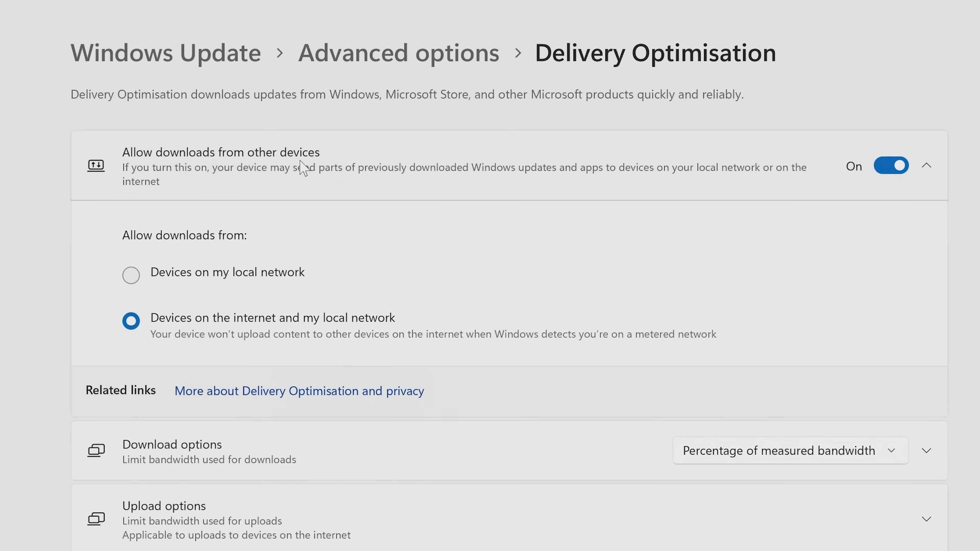
mouse_move(292, 188)
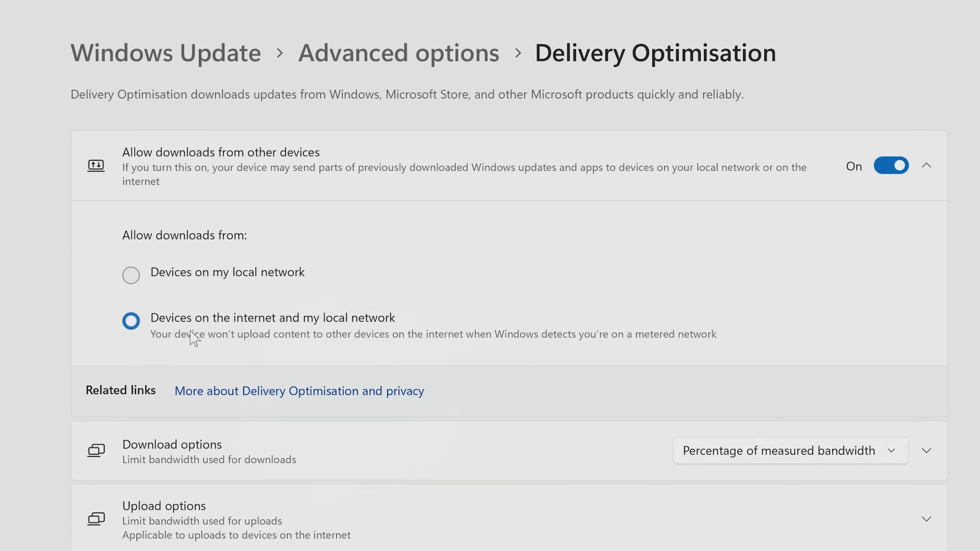
mouse_move(367, 321)
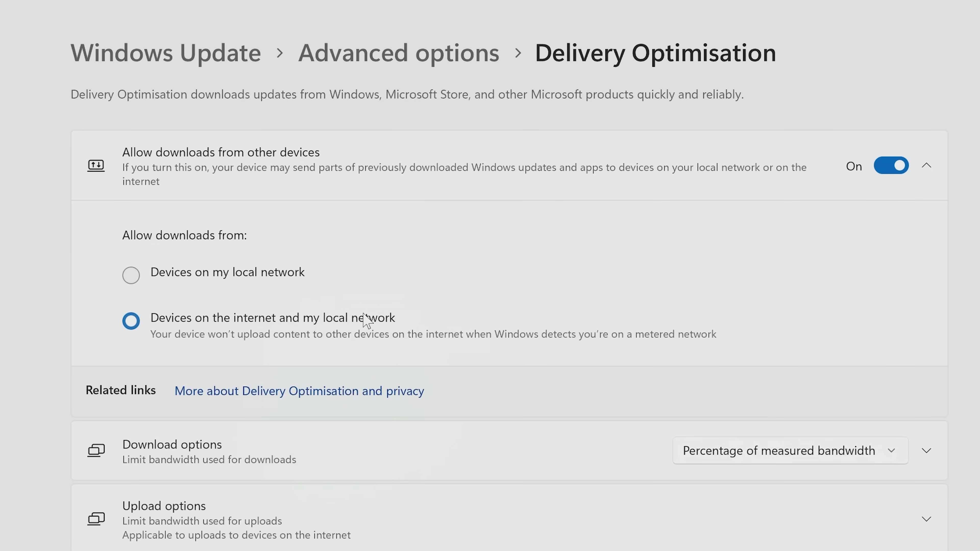
mouse_move(240, 328)
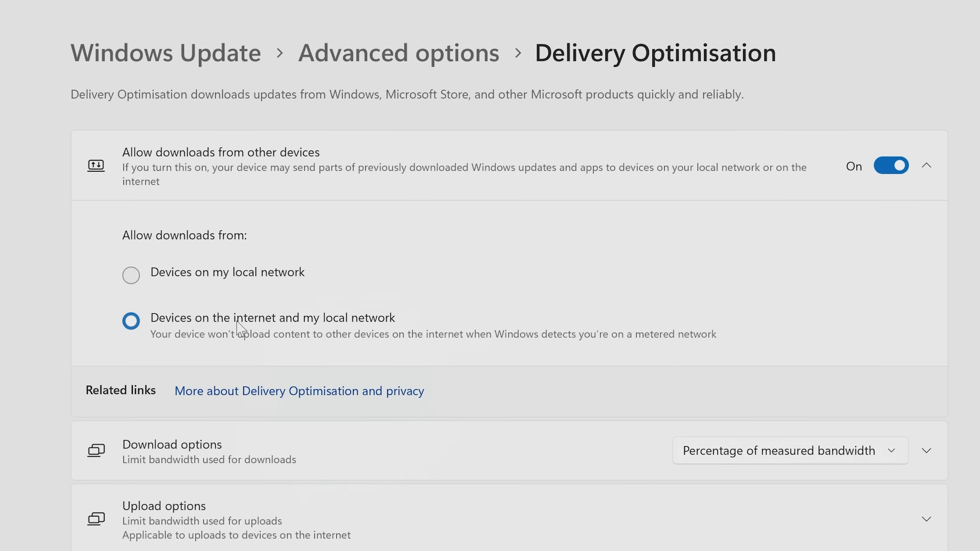
mouse_move(240, 251)
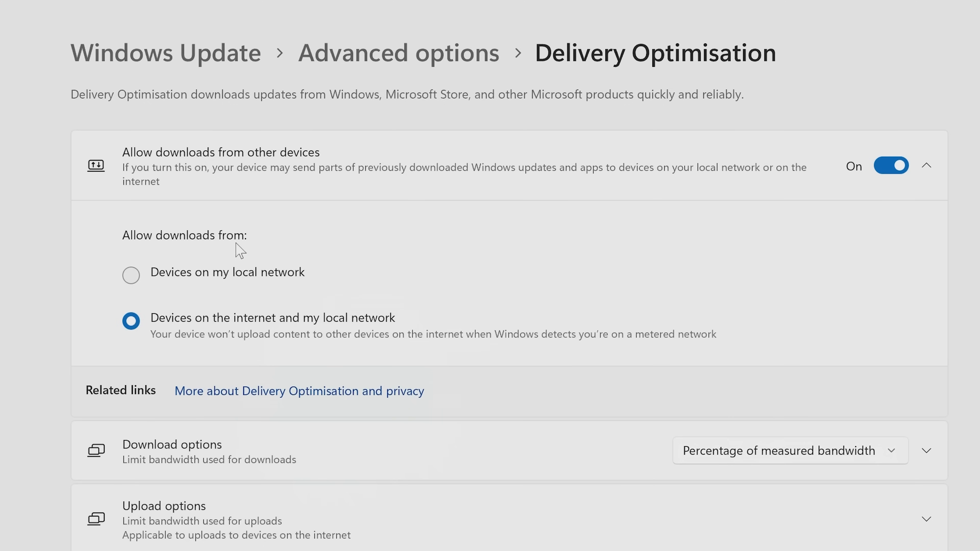
In Delivery Optimisation, choose 'Devices on my local network' and set the Allow downloads toggle
left_click(131, 275)
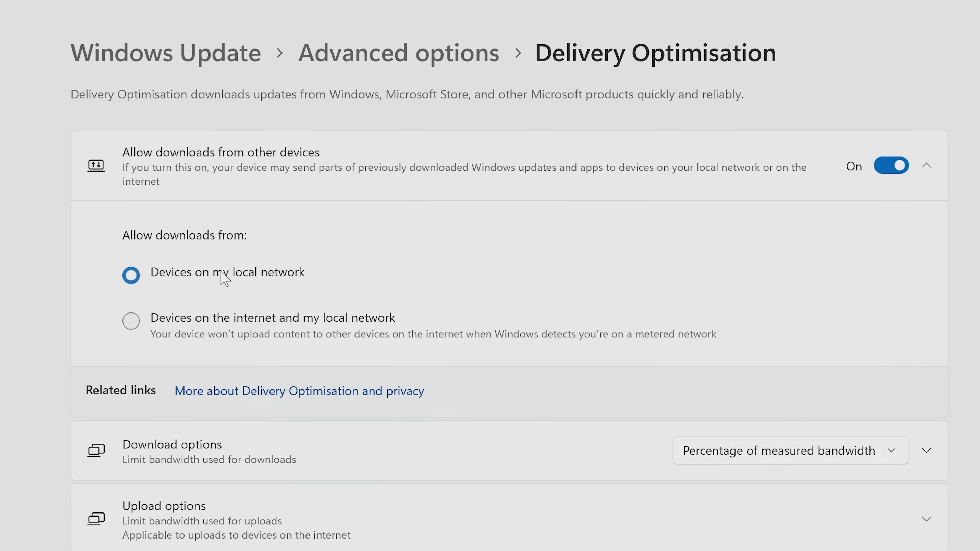
mouse_move(229, 287)
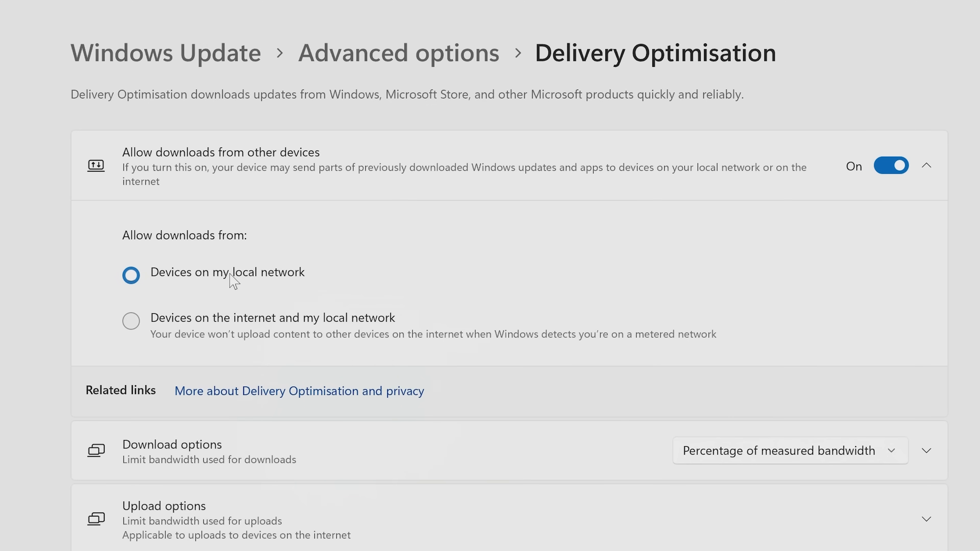
mouse_move(897, 210)
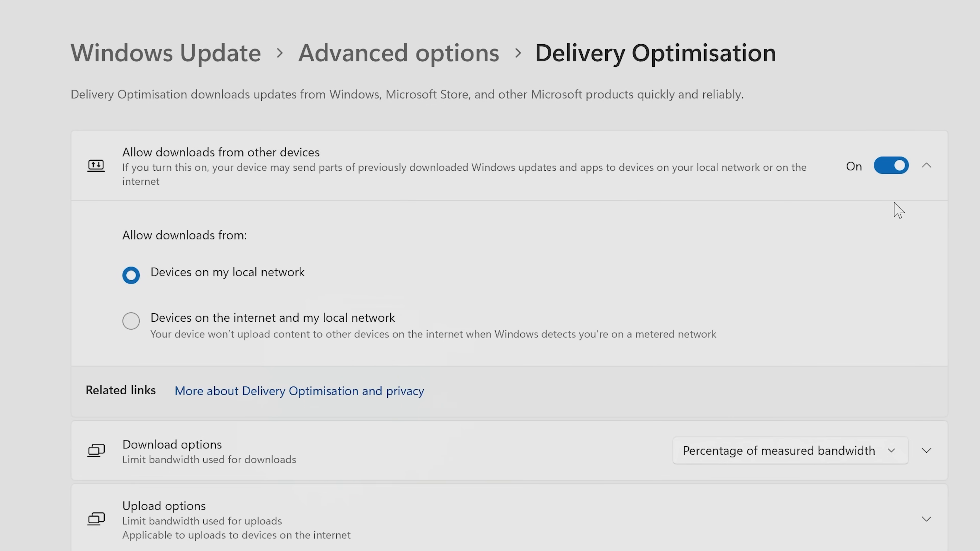
mouse_move(887, 171)
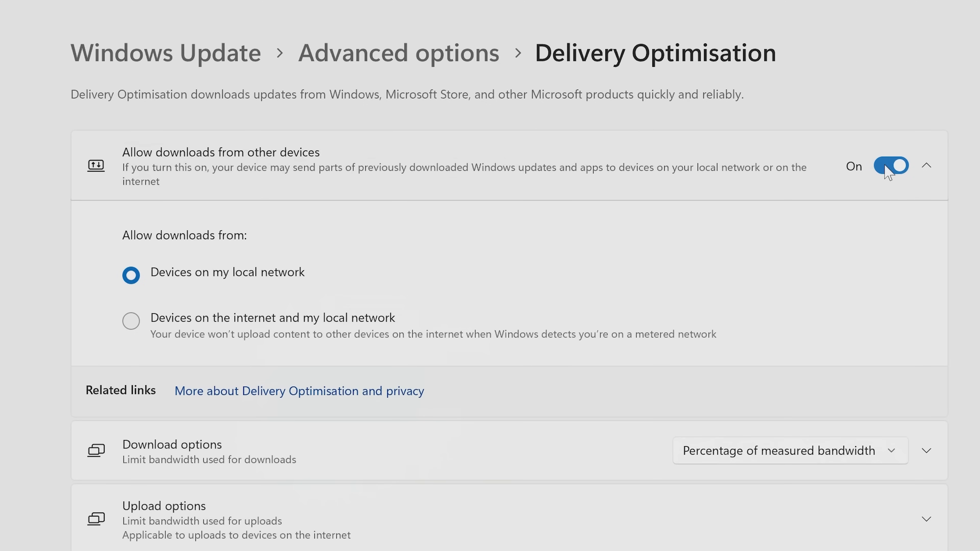
left_click(890, 166)
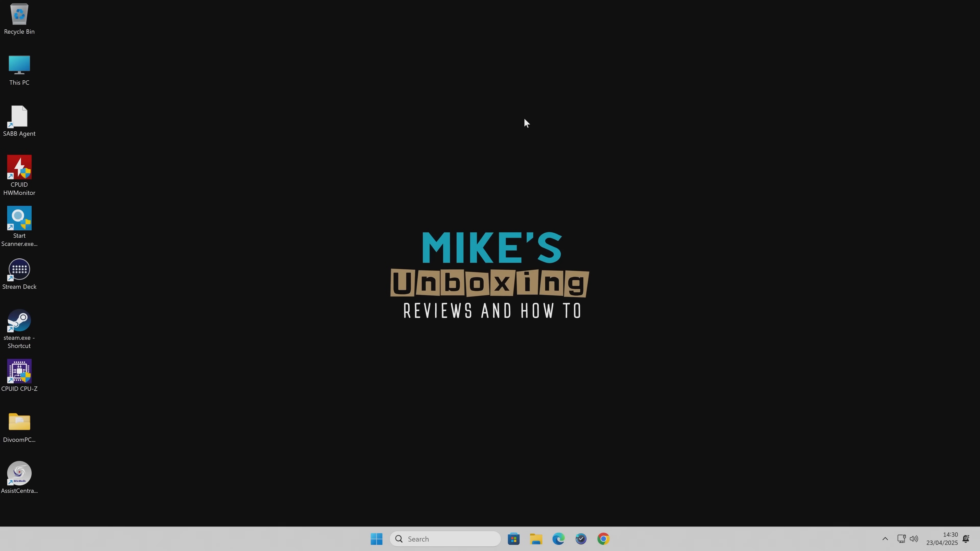
mouse_move(535, 107)
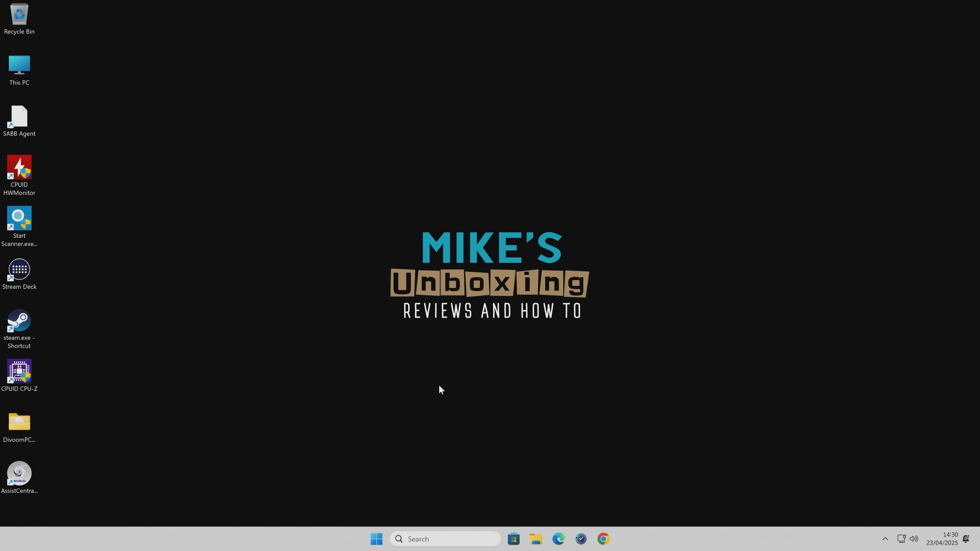
mouse_move(375, 539)
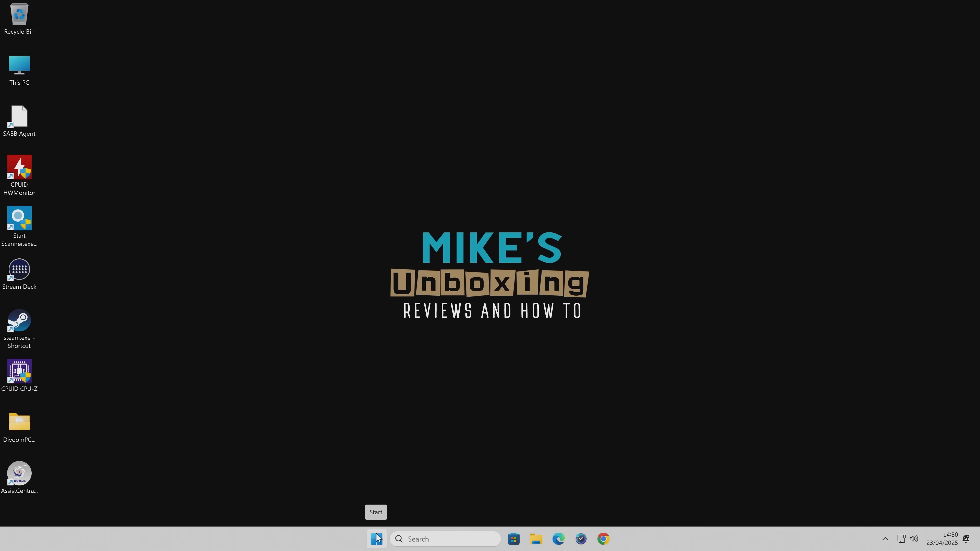
Go to the Apps section of Settings from the Start menu
left_click(376, 539)
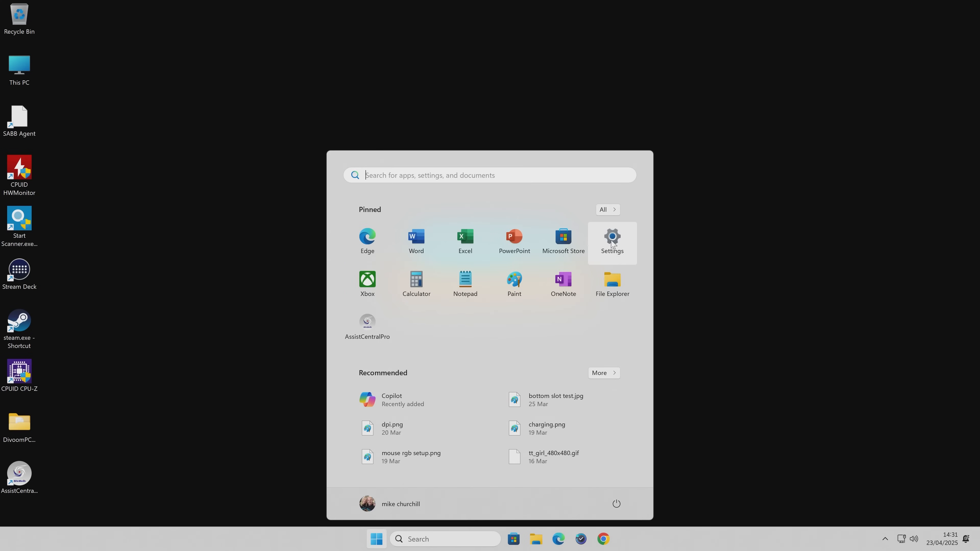
left_click(611, 240)
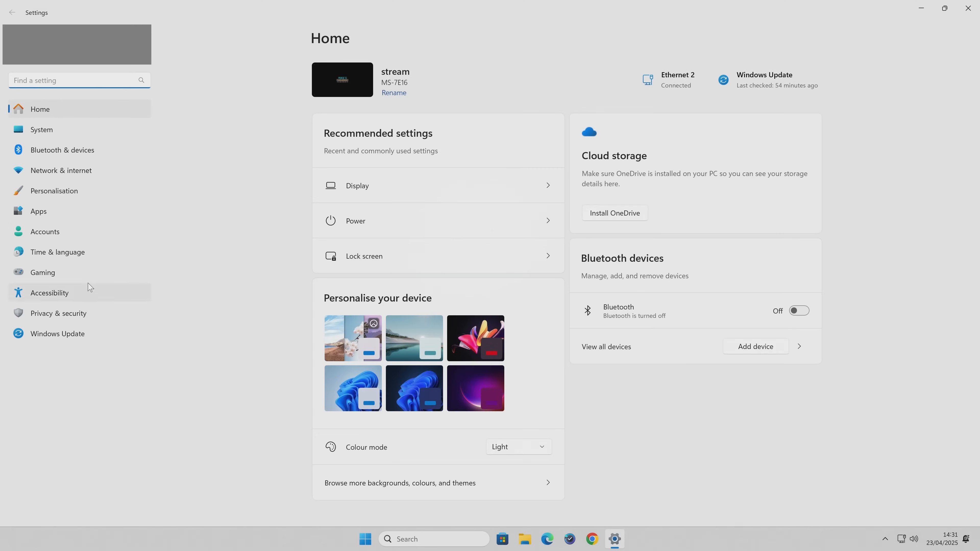
left_click(38, 211)
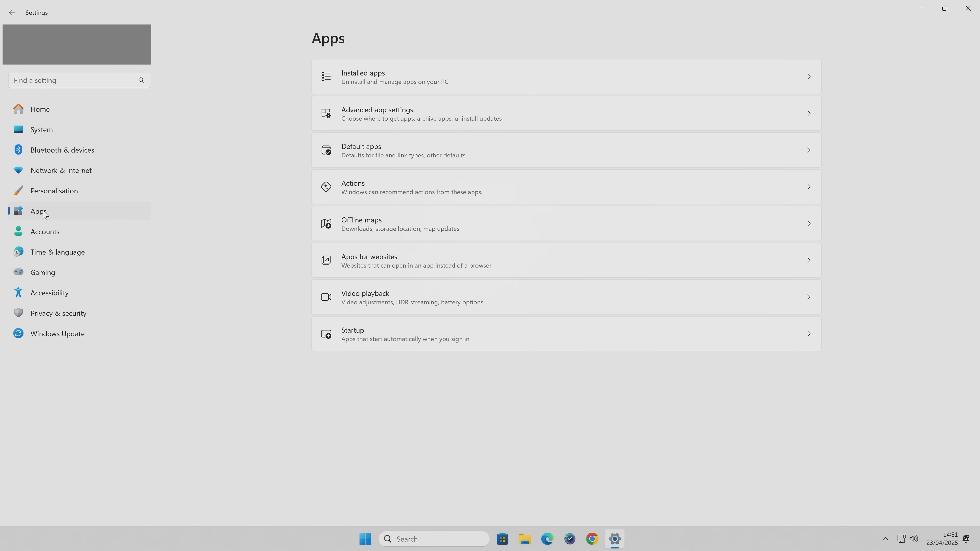
mouse_move(456, 82)
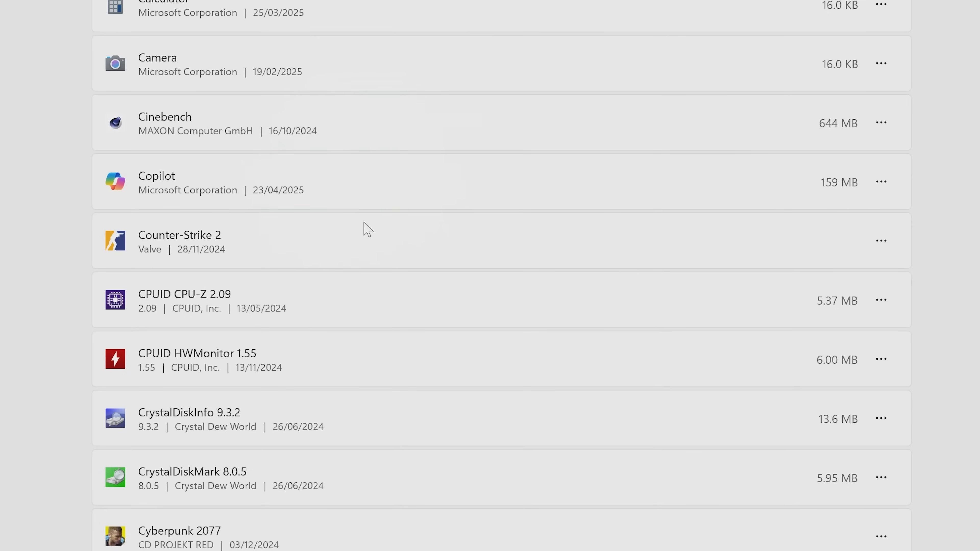
Uninstall Copilot from Installed apps, confirming removal of the app and its data
left_click(882, 182)
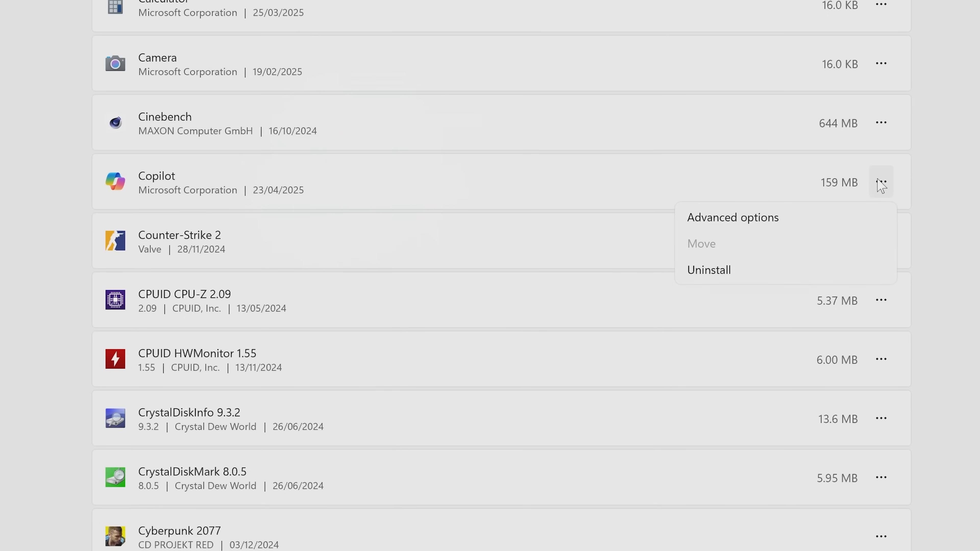
mouse_move(709, 269)
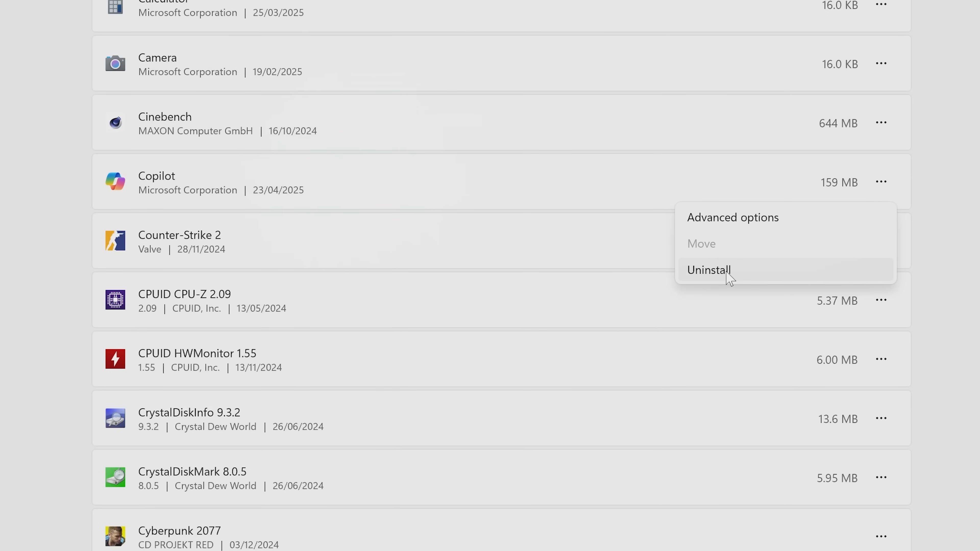
left_click(708, 270)
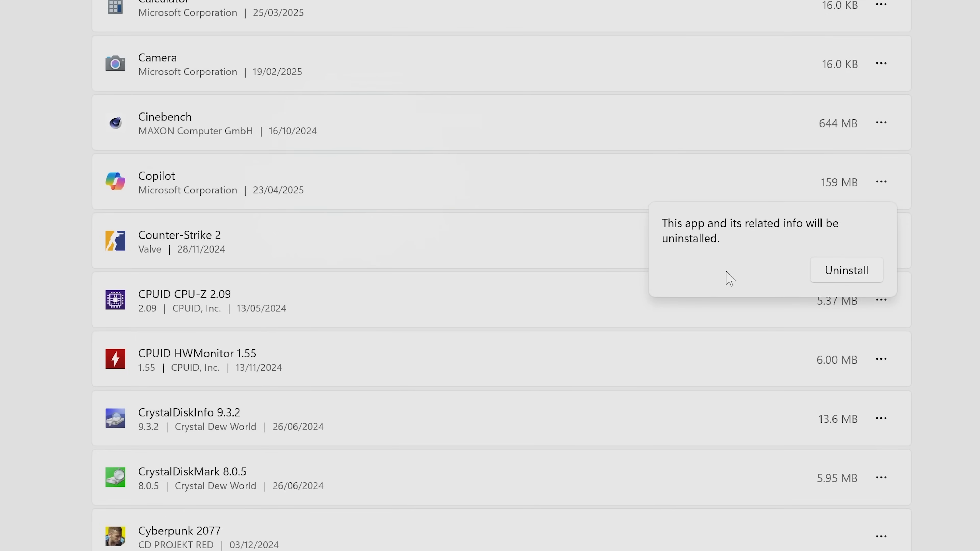
mouse_move(676, 244)
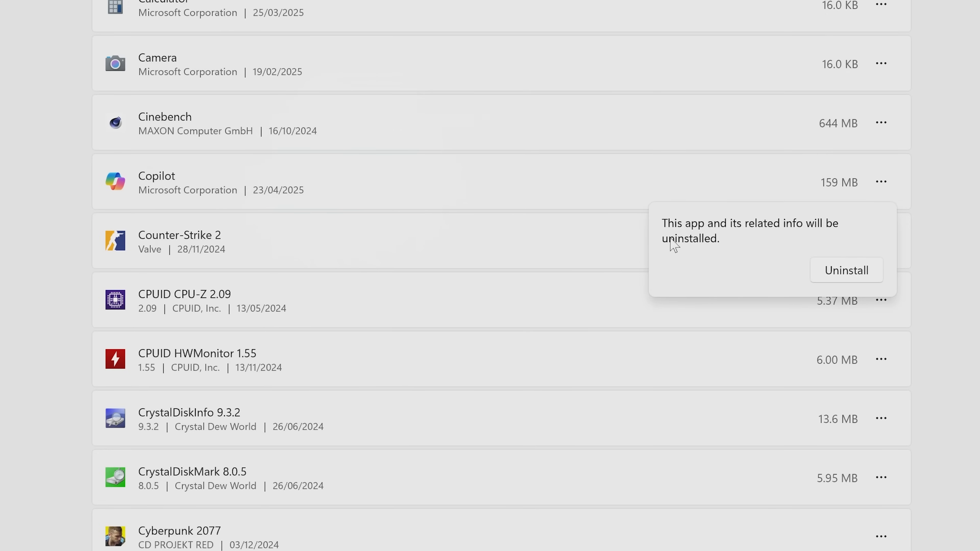
left_click(845, 269)
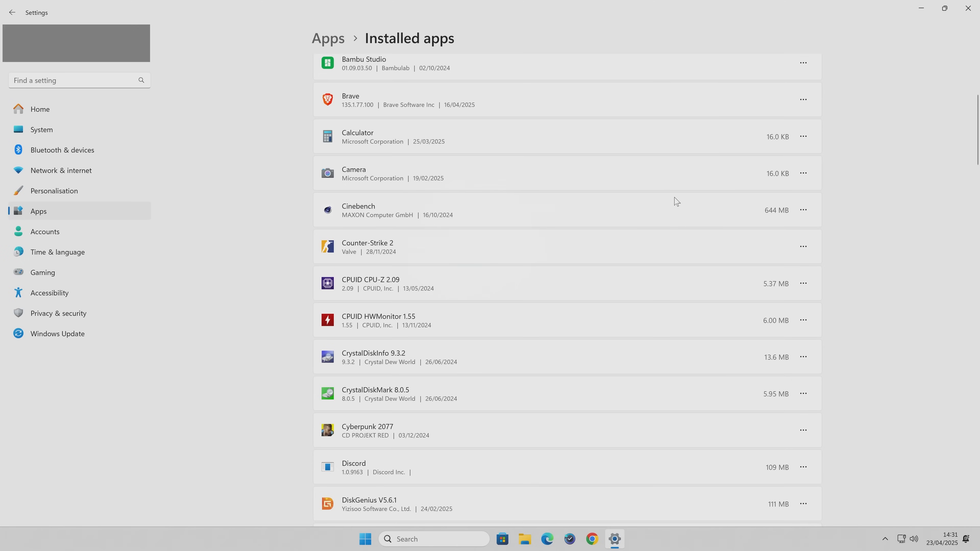
mouse_move(587, 233)
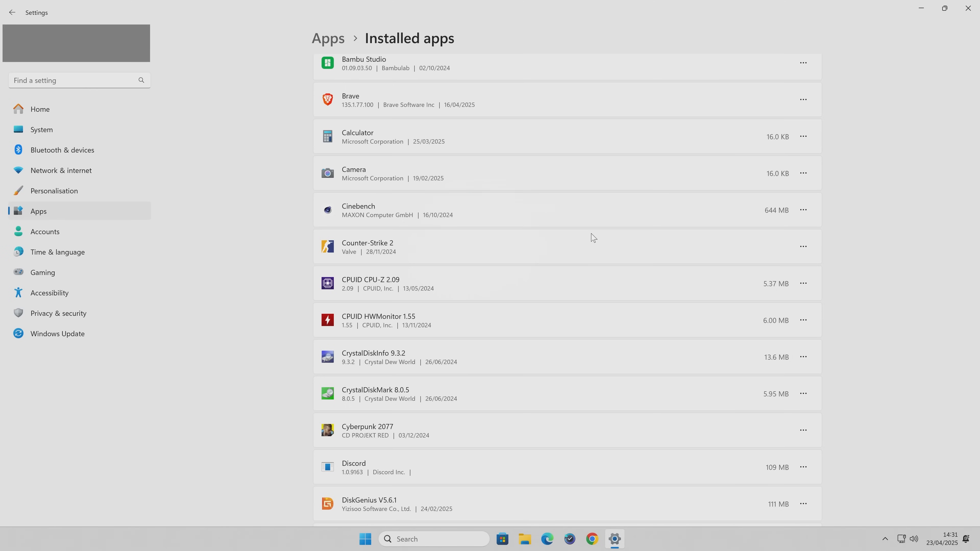
mouse_move(599, 239)
type("sder")
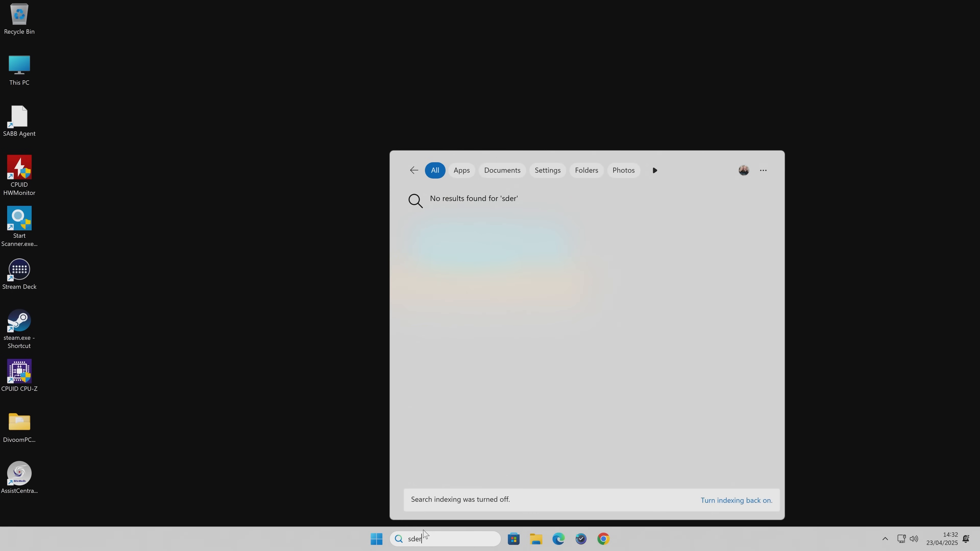
Launch Services, find Windows Search and stop the service
type("services")
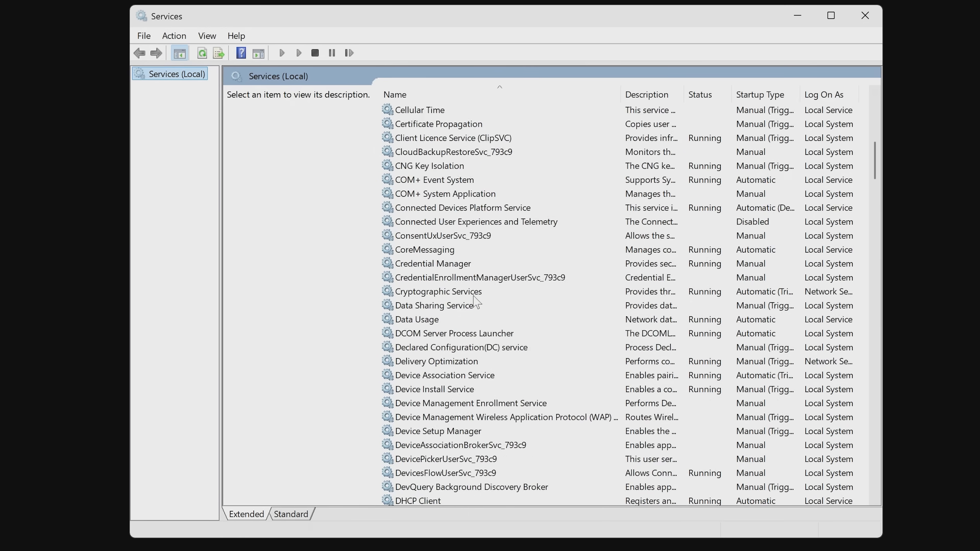
scroll("down", 3)
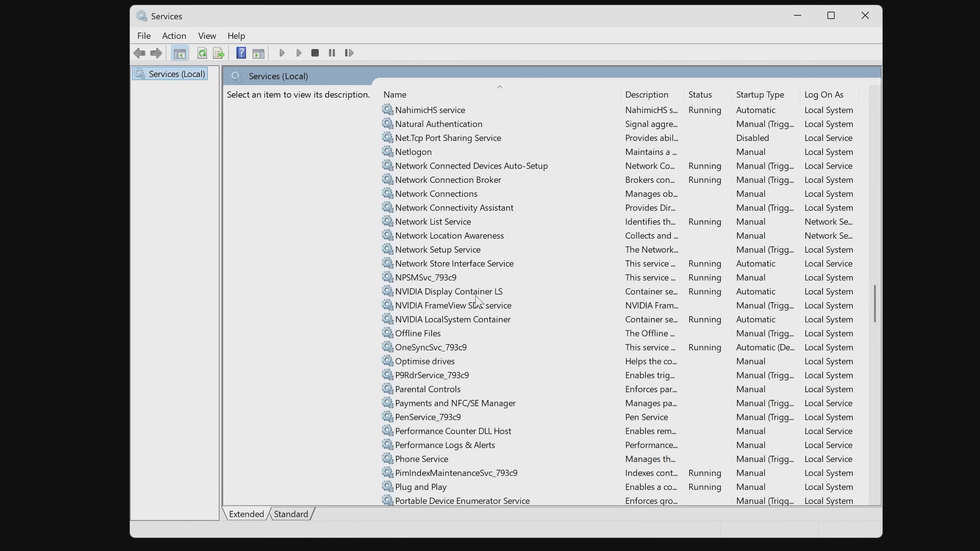
left_click(427, 249)
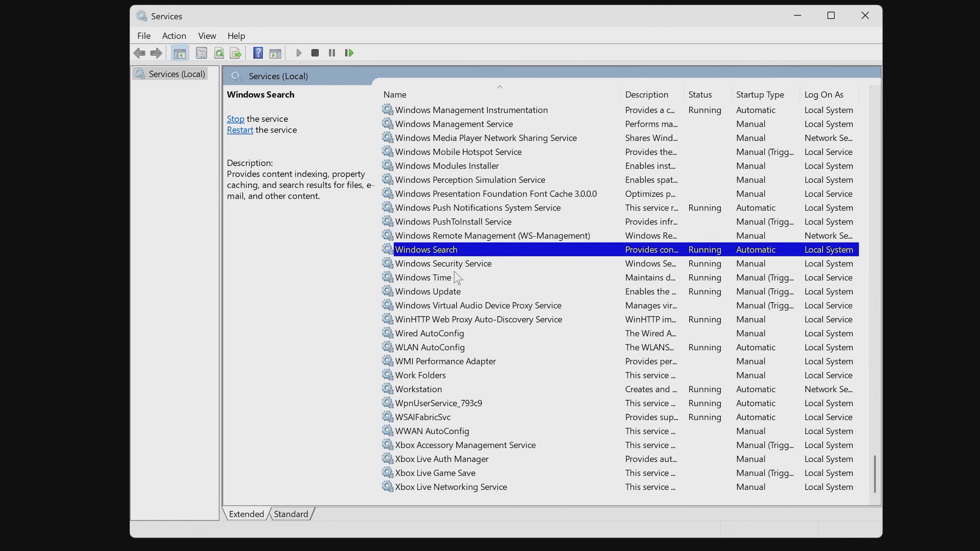
mouse_move(440, 255)
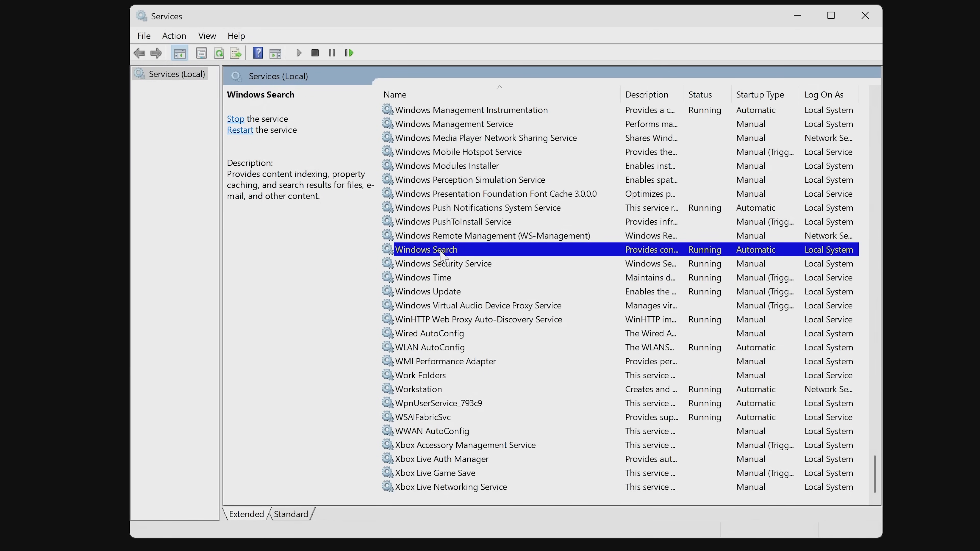
right_click(426, 250)
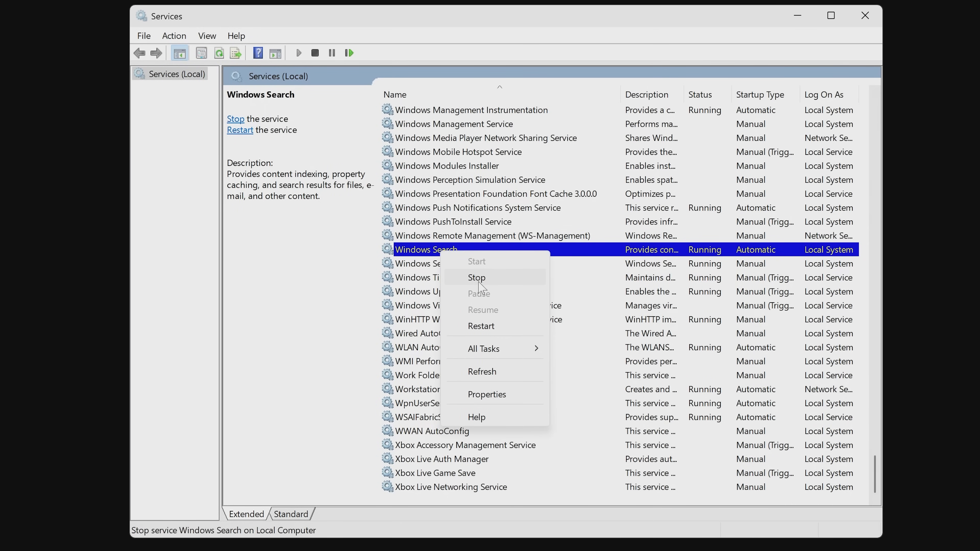
left_click(476, 277)
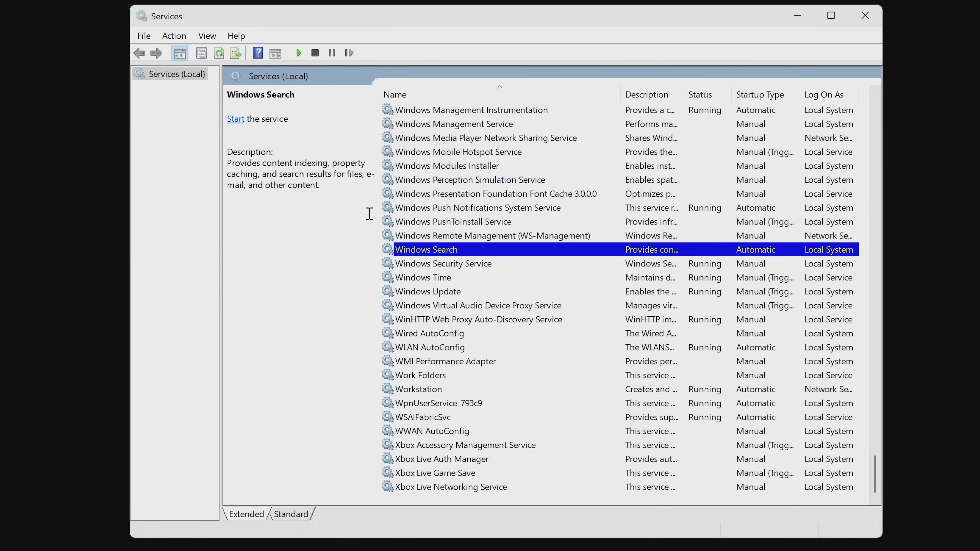
Set Windows Search's startup type to Disabled in its Properties and apply the change
right_click(426, 249)
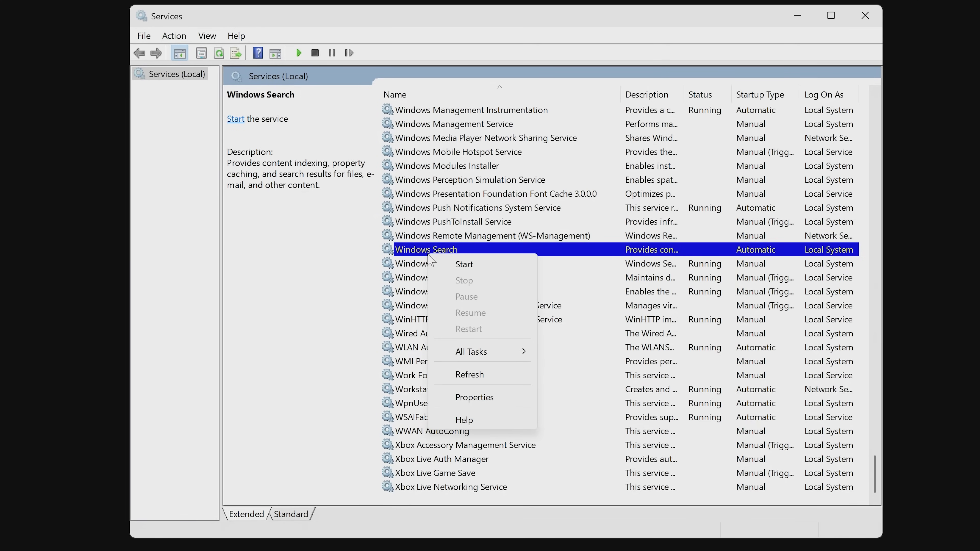
mouse_move(473, 397)
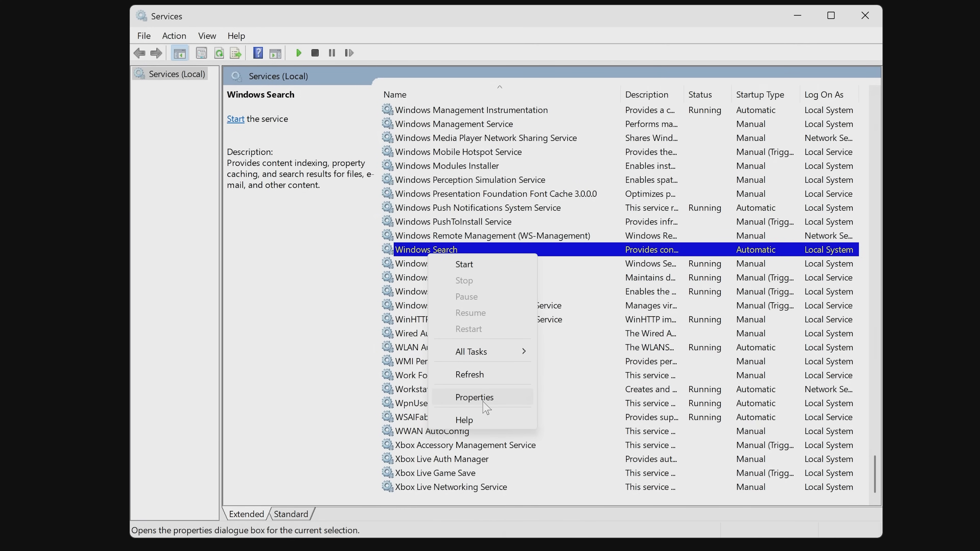
left_click(473, 398)
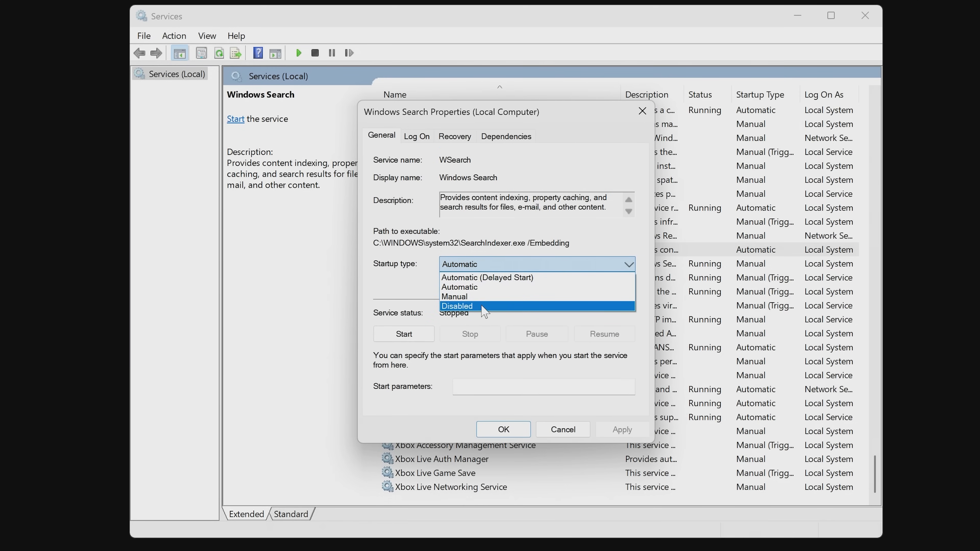
left_click(457, 306)
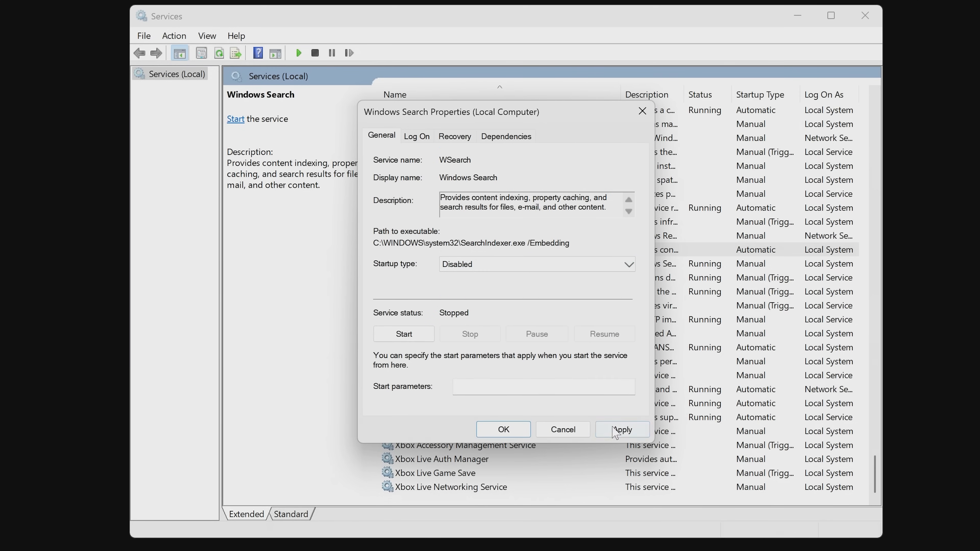
left_click(621, 429)
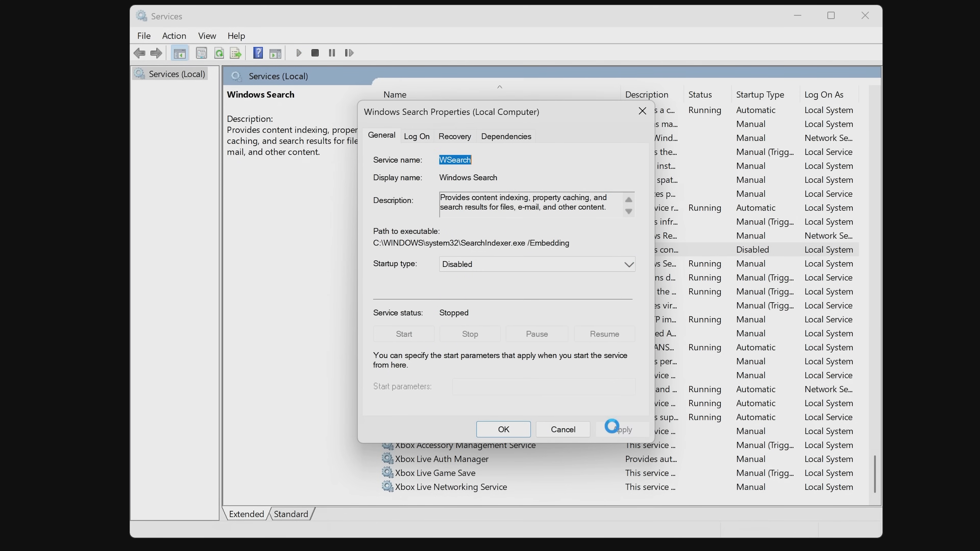
left_click(503, 429)
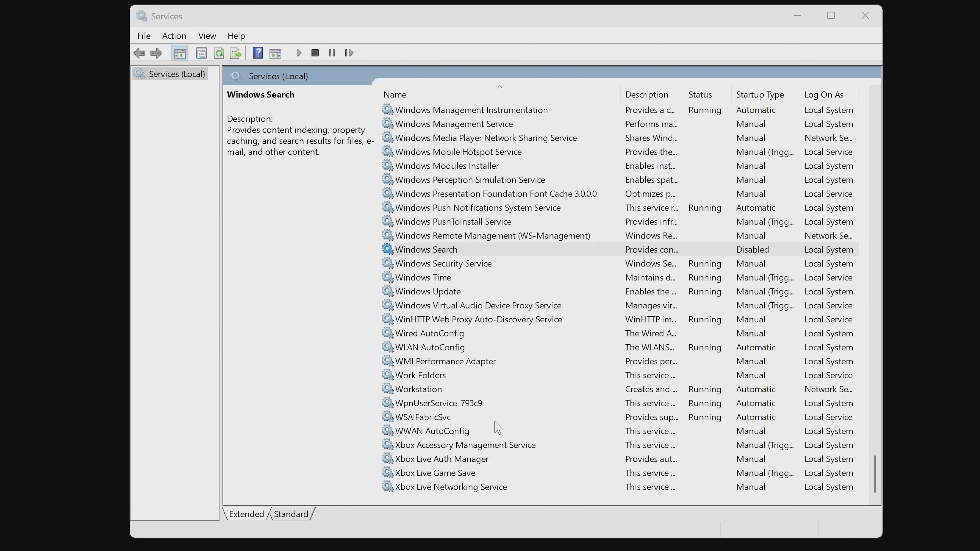
left_click(425, 249)
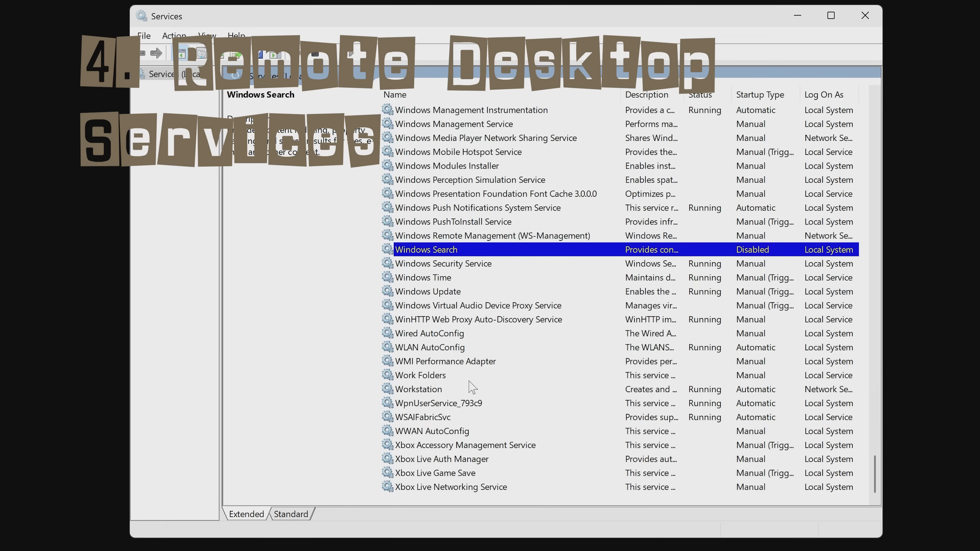
mouse_move(458, 364)
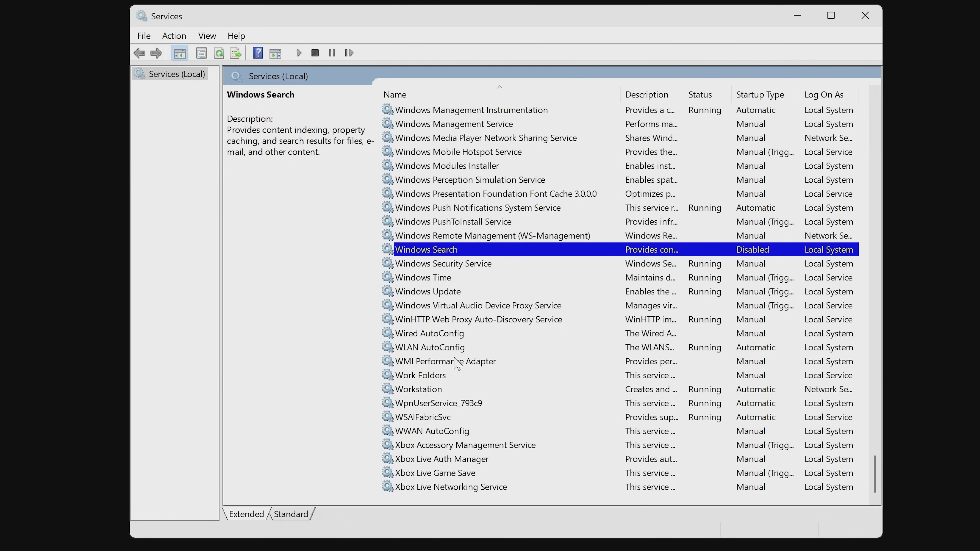
mouse_move(454, 357)
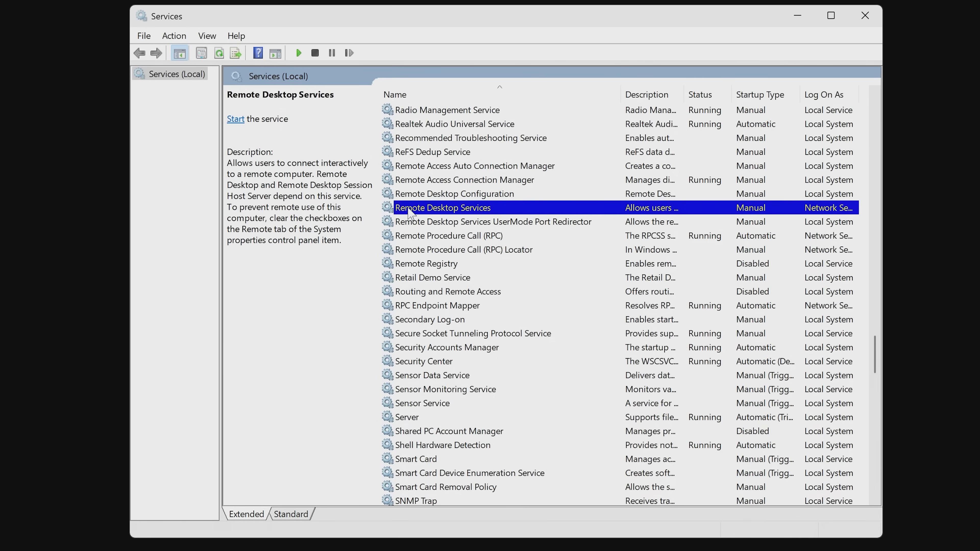
mouse_move(708, 243)
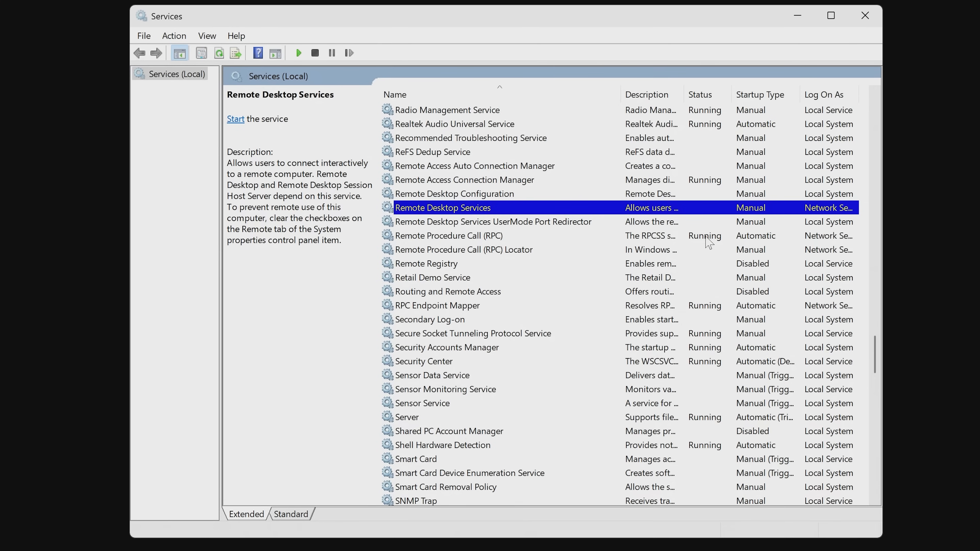
mouse_move(740, 214)
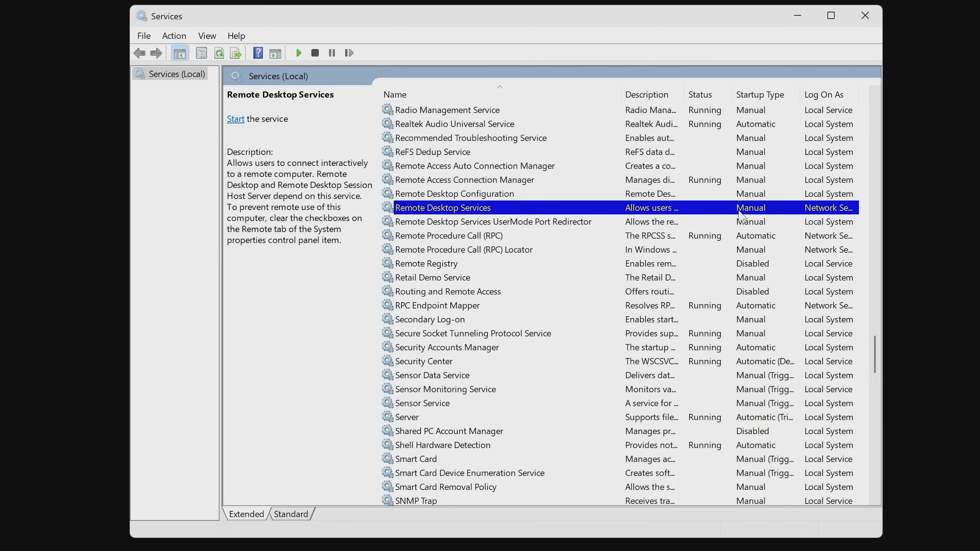
mouse_move(465, 219)
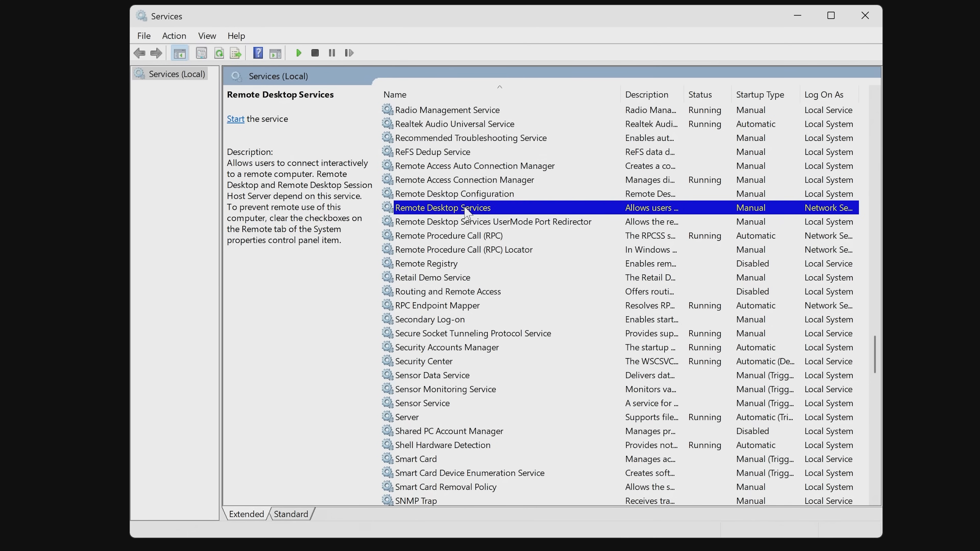
mouse_move(459, 210)
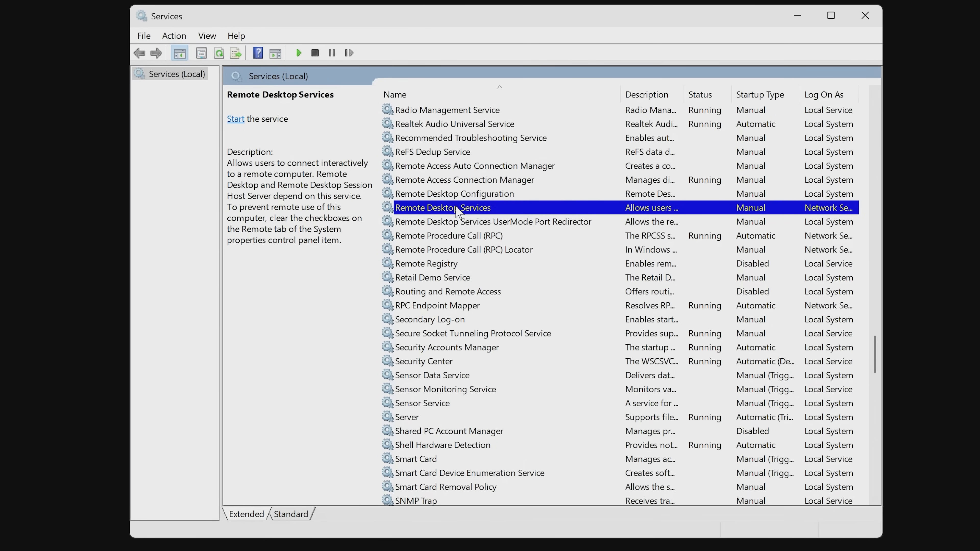
In Remote Desktop Services Properties, set the startup type to Disabled
right_click(442, 208)
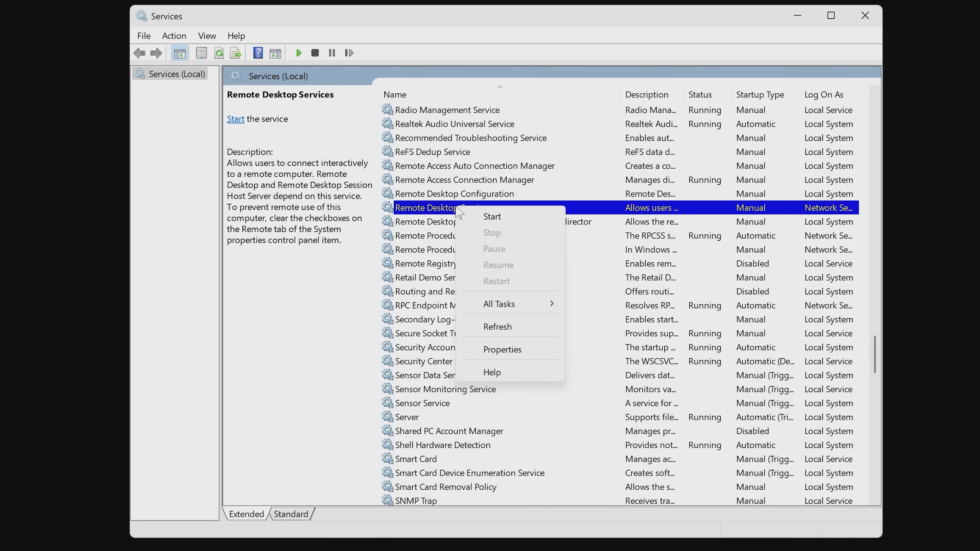
mouse_move(501, 349)
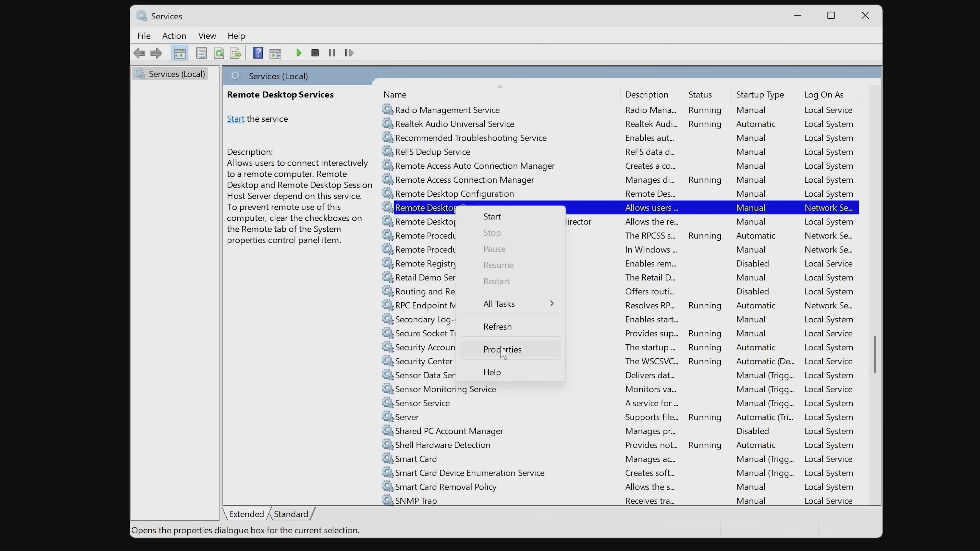
left_click(502, 349)
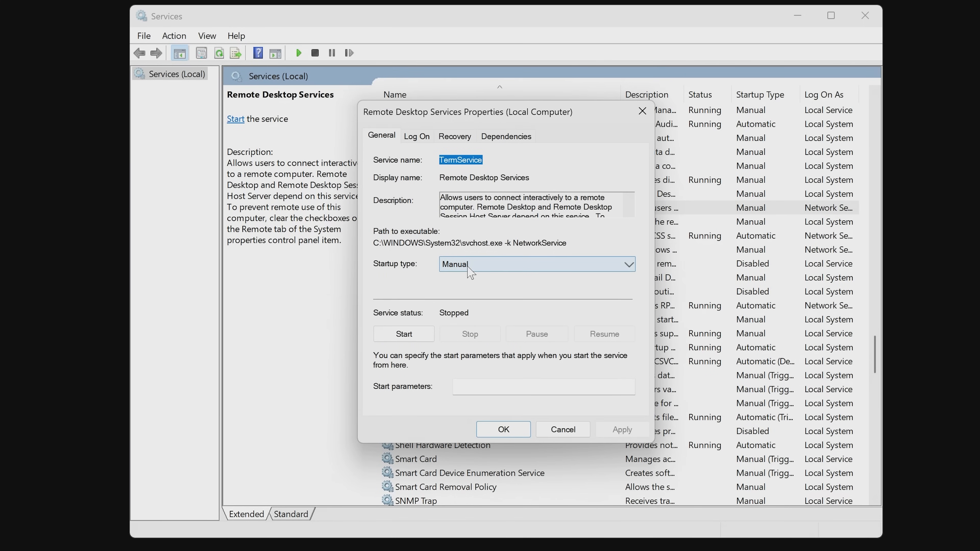
mouse_move(465, 282)
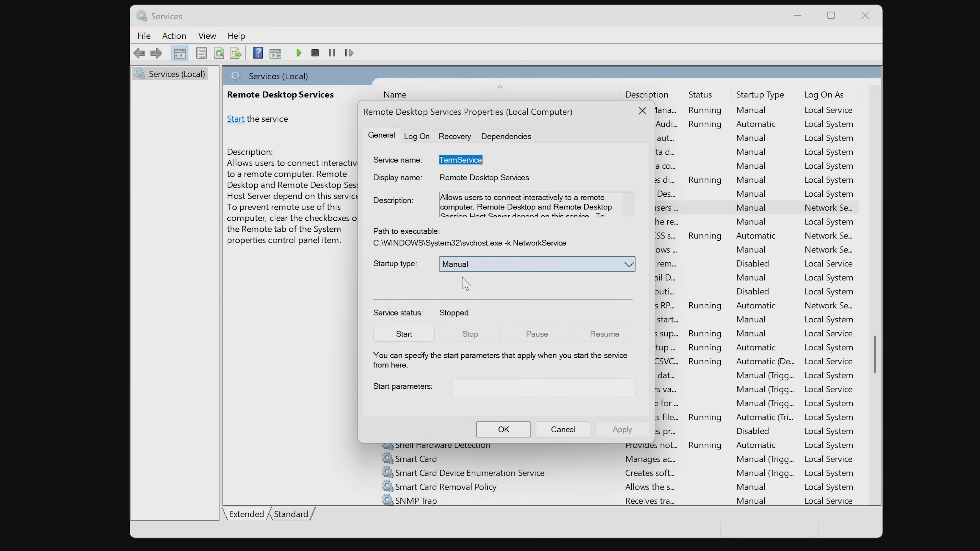
mouse_move(435, 311)
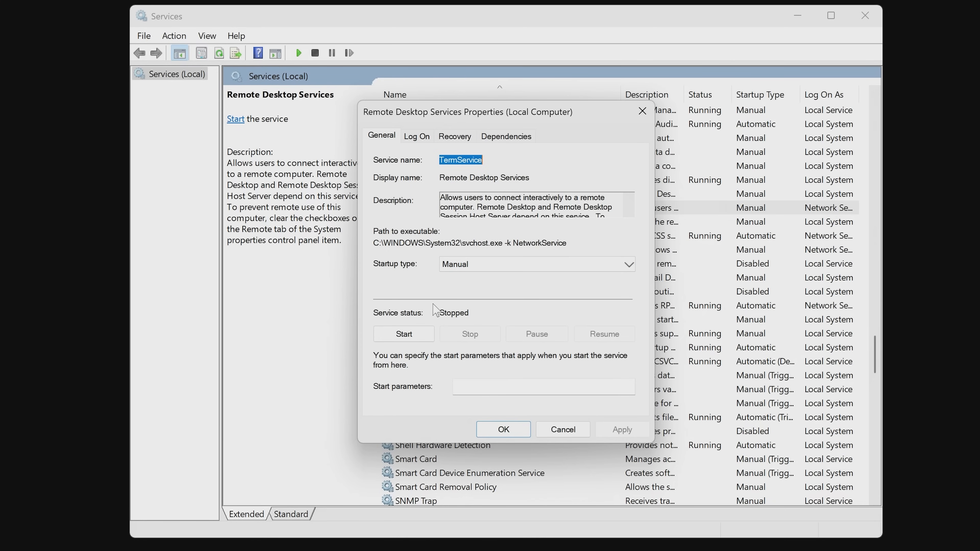
left_click(534, 264)
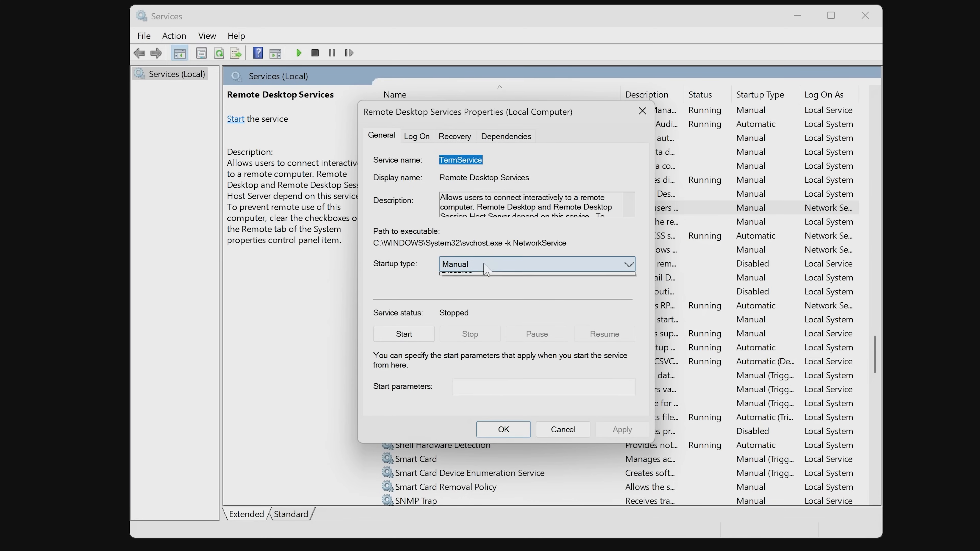
left_click(456, 272)
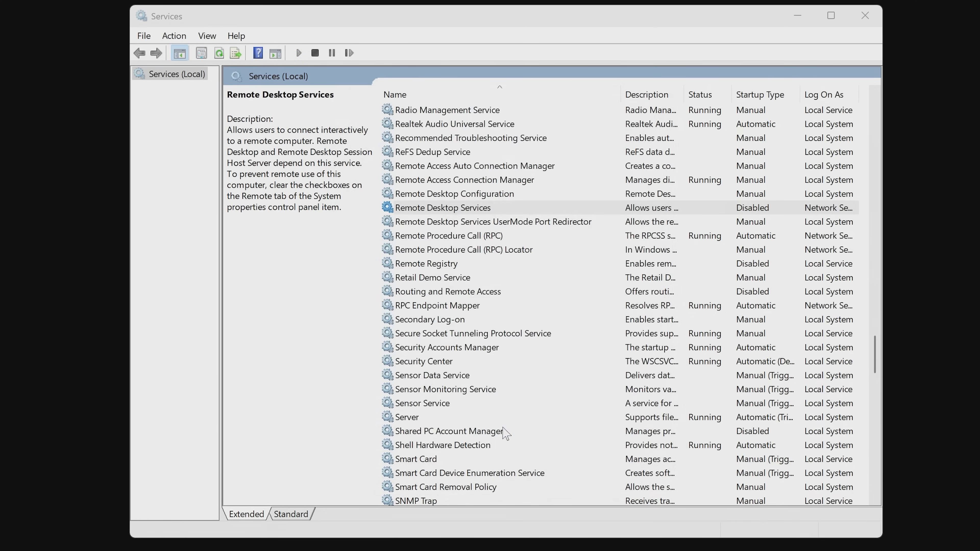
left_click(442, 207)
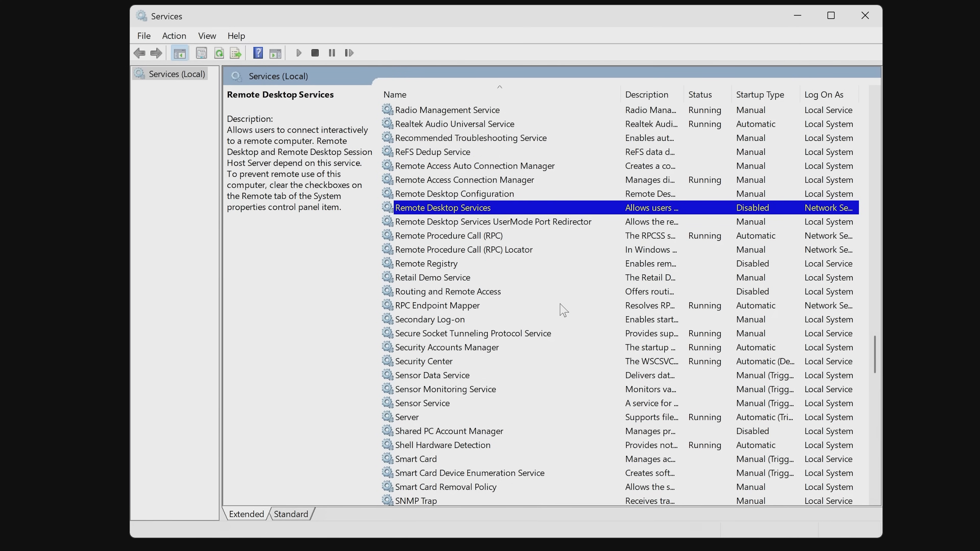
mouse_move(539, 311)
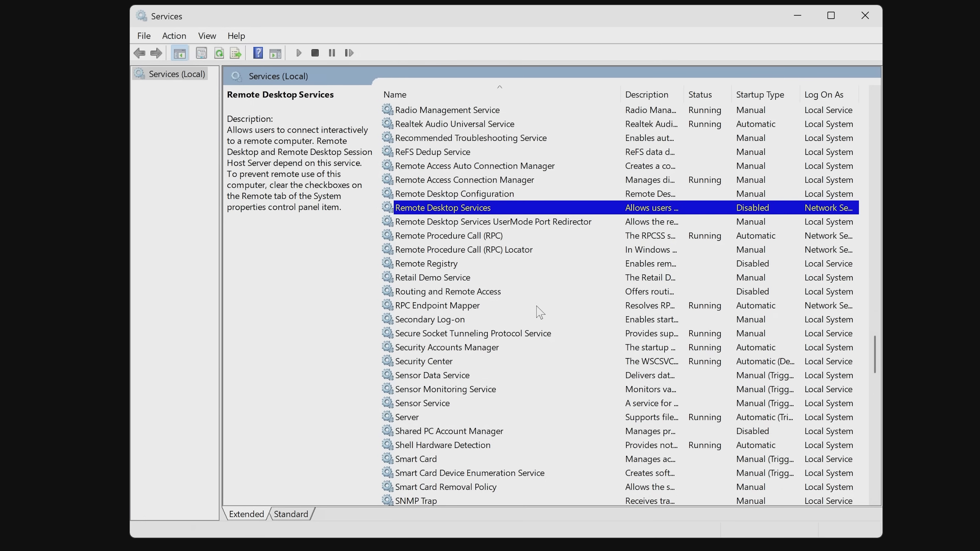
mouse_move(482, 281)
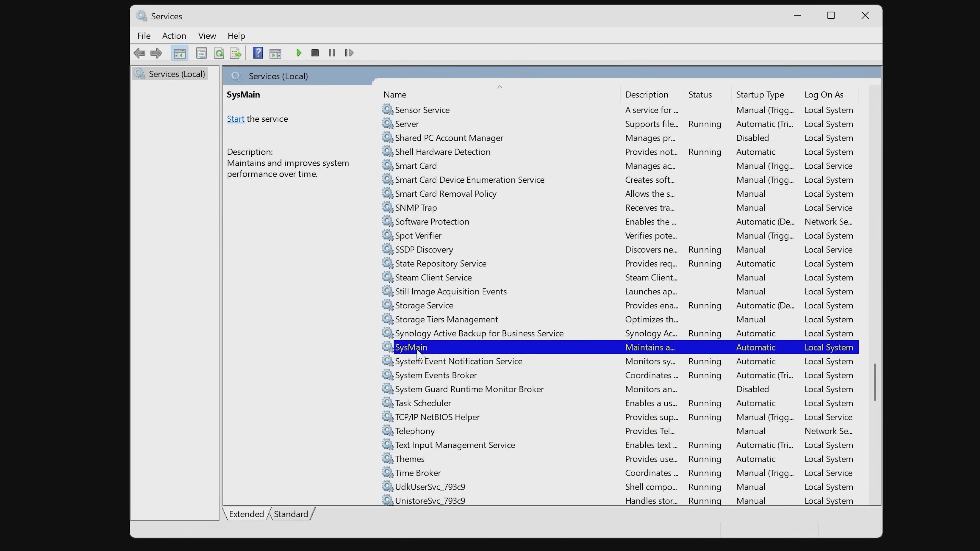
mouse_move(481, 361)
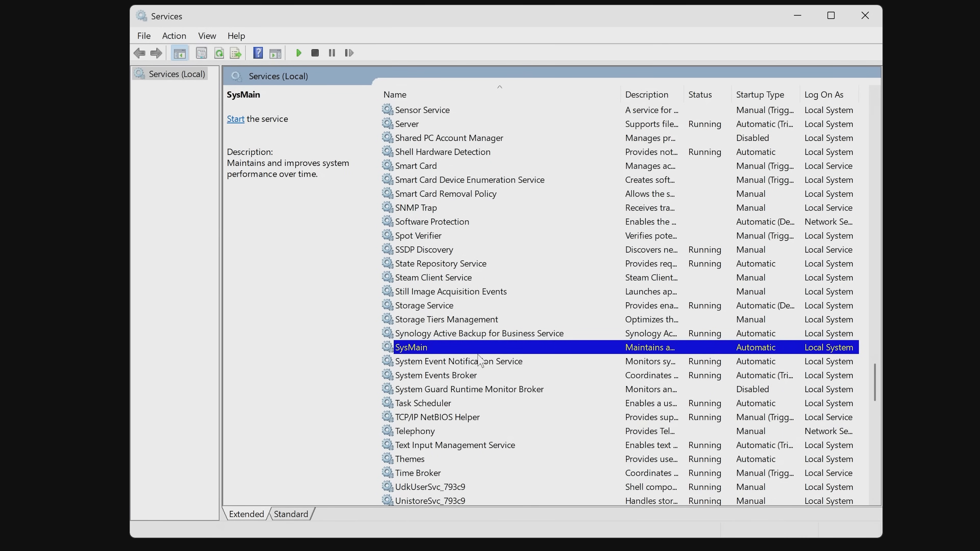
In SysMain Properties, set the startup type to Disabled, apply and confirm
double_click(412, 347)
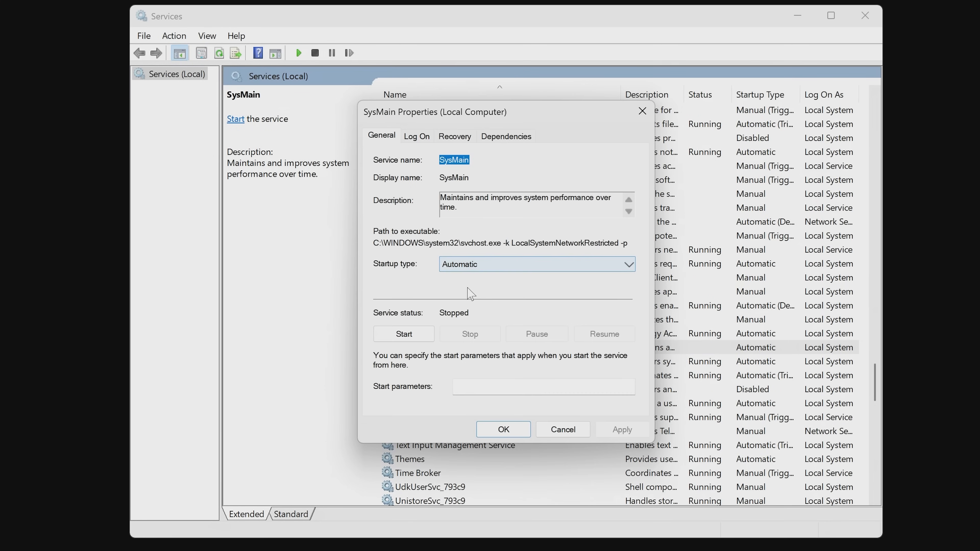
left_click(536, 263)
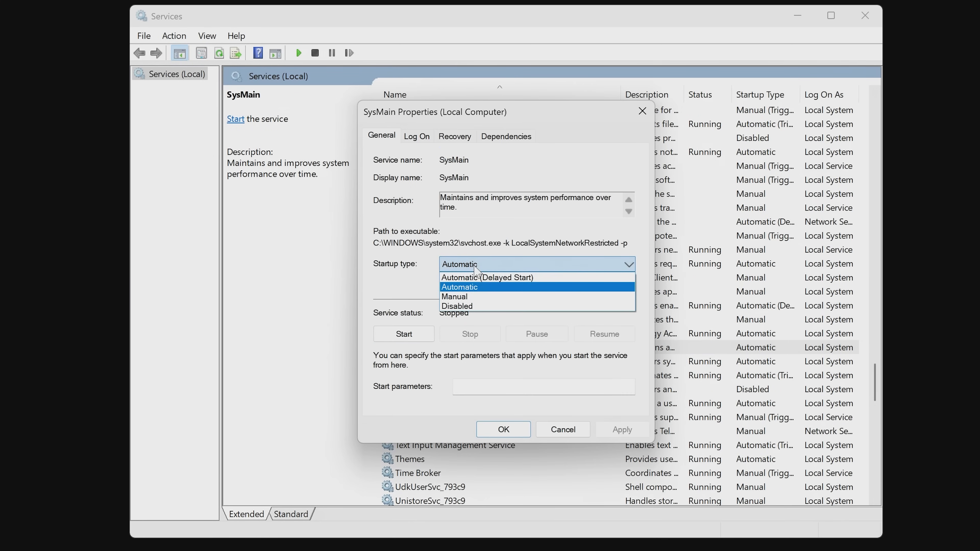
left_click(456, 305)
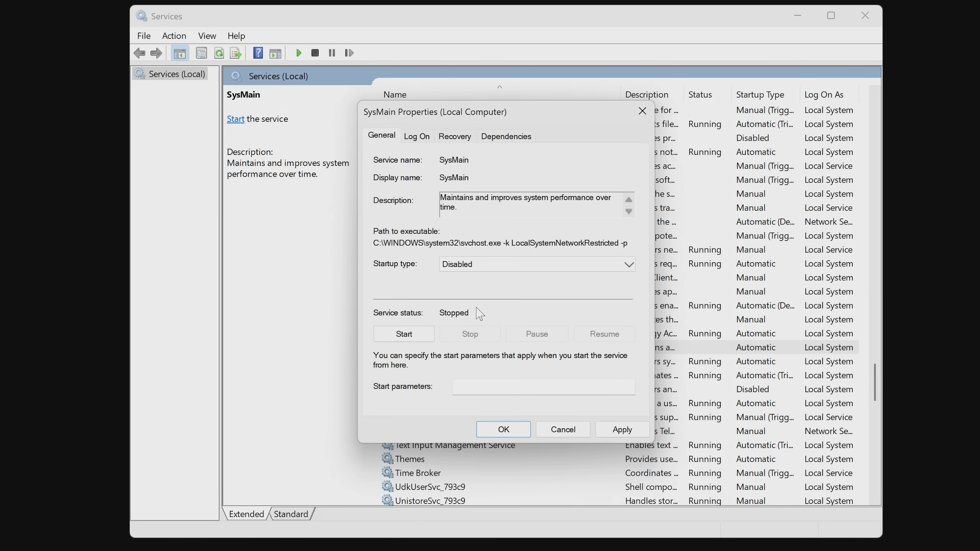
left_click(622, 429)
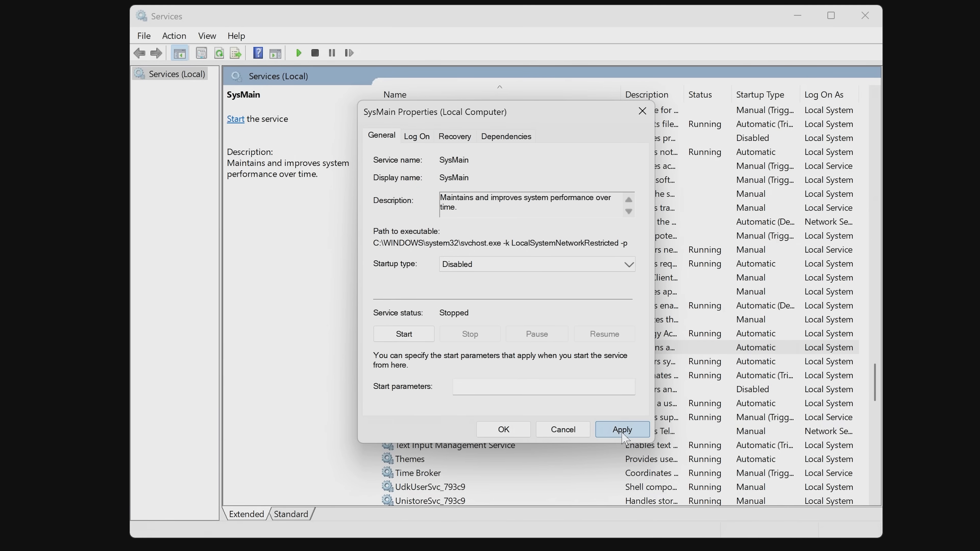
left_click(503, 429)
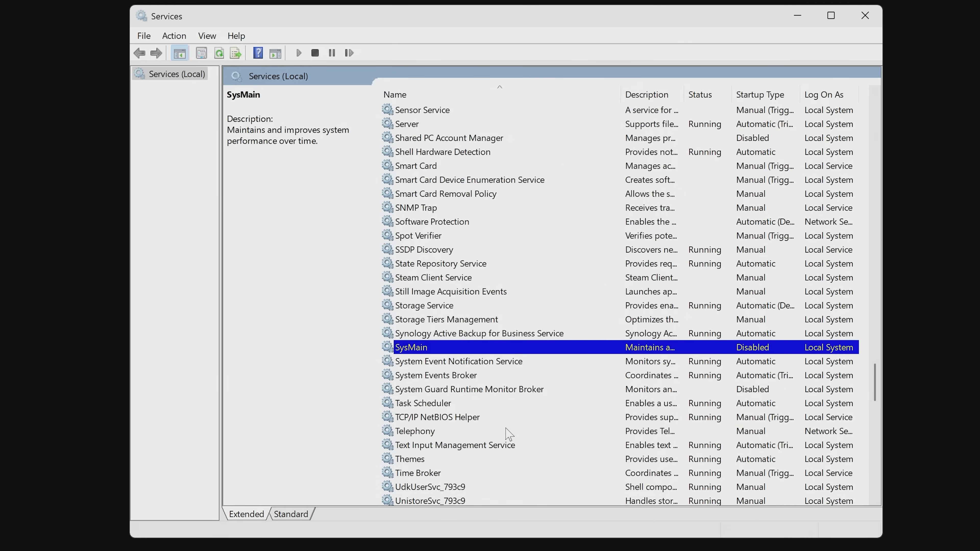
mouse_move(597, 369)
type("startup")
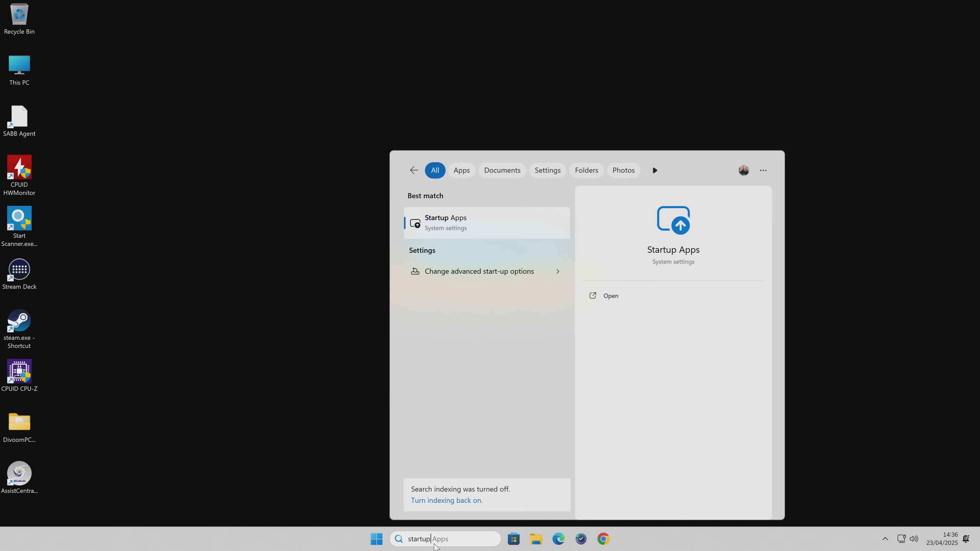
mouse_move(666, 257)
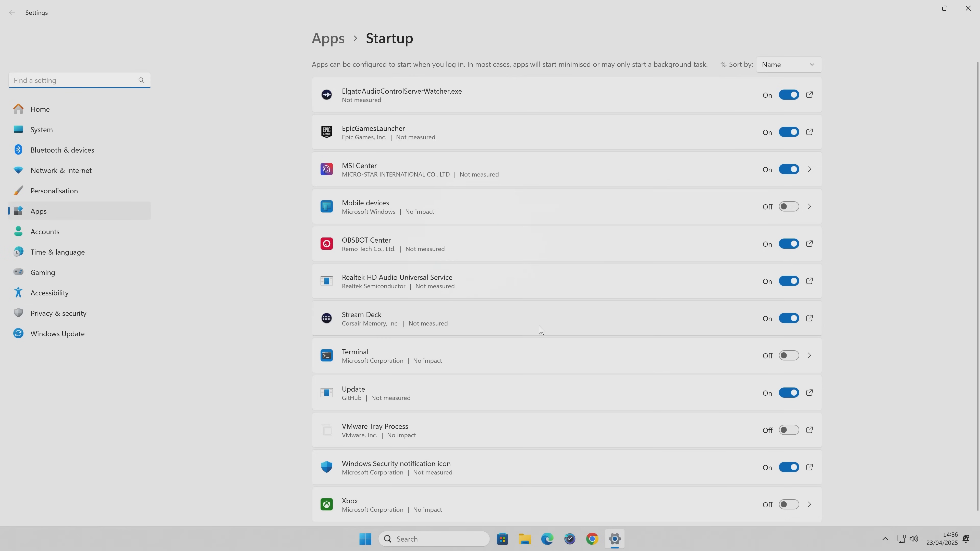
mouse_move(528, 144)
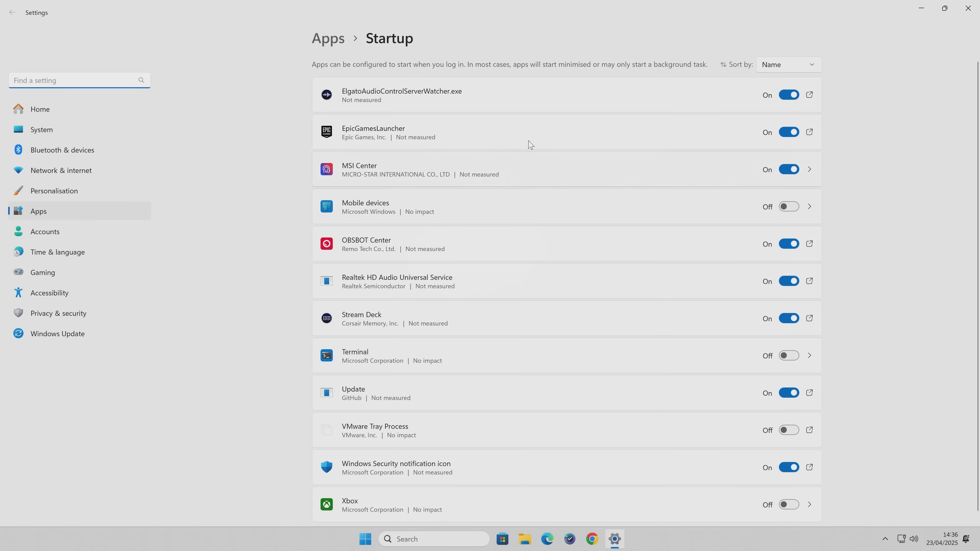
mouse_move(523, 182)
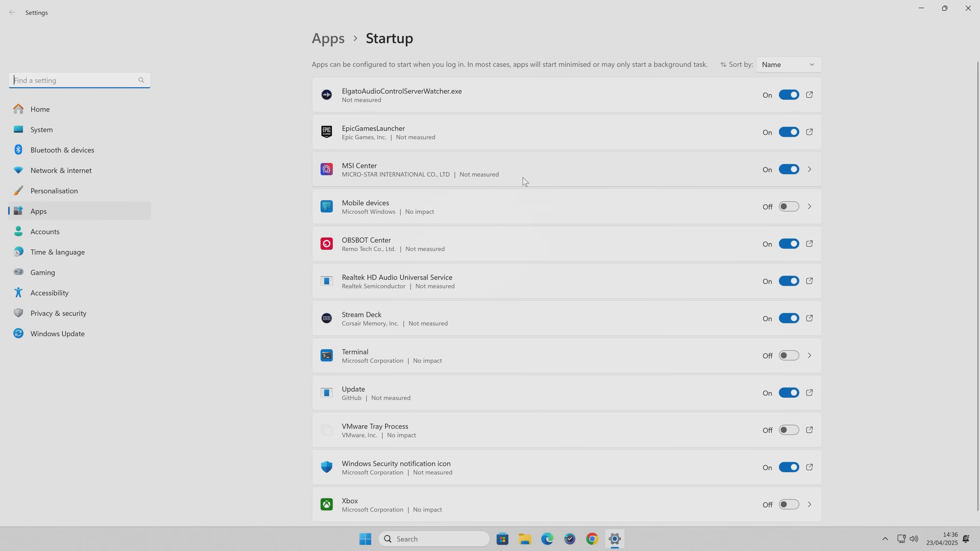
mouse_move(493, 379)
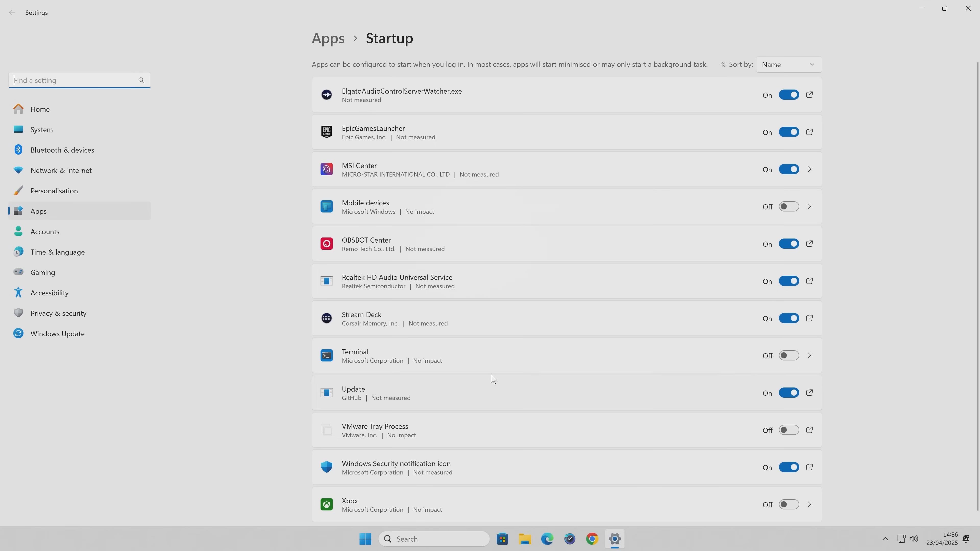
mouse_move(657, 378)
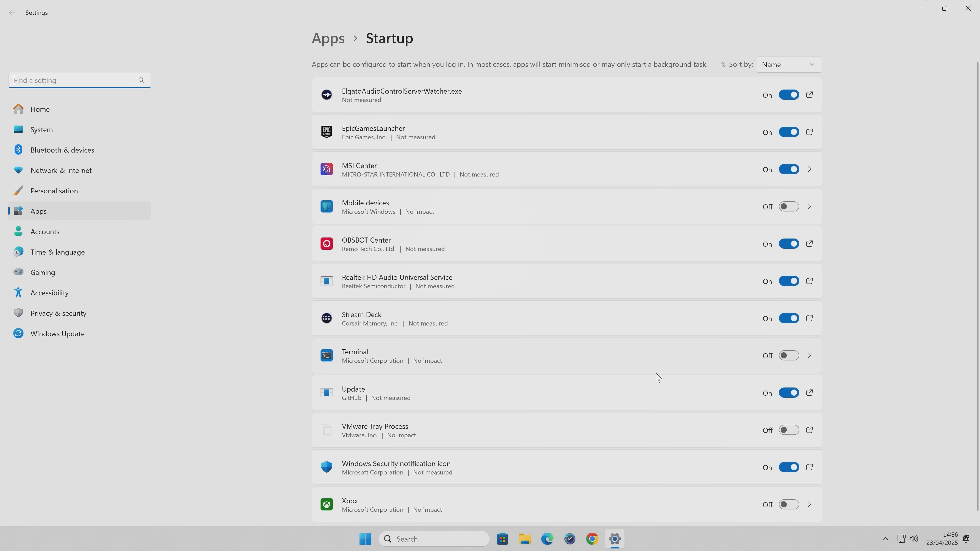
mouse_move(491, 173)
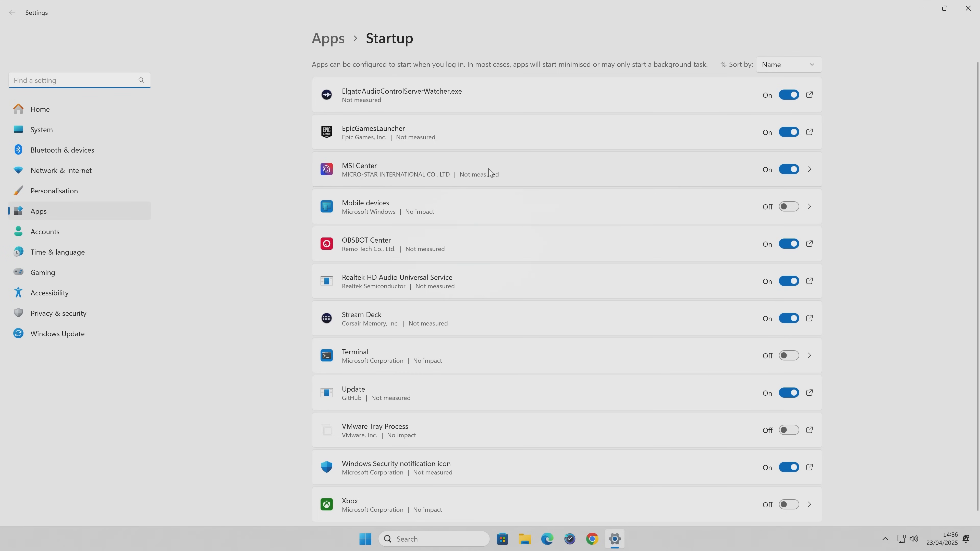
mouse_move(395, 100)
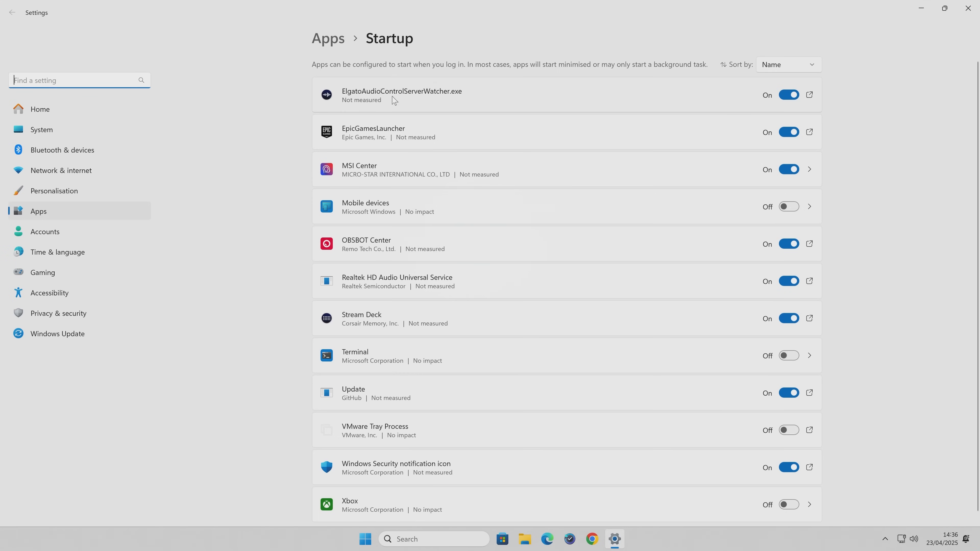
mouse_move(409, 105)
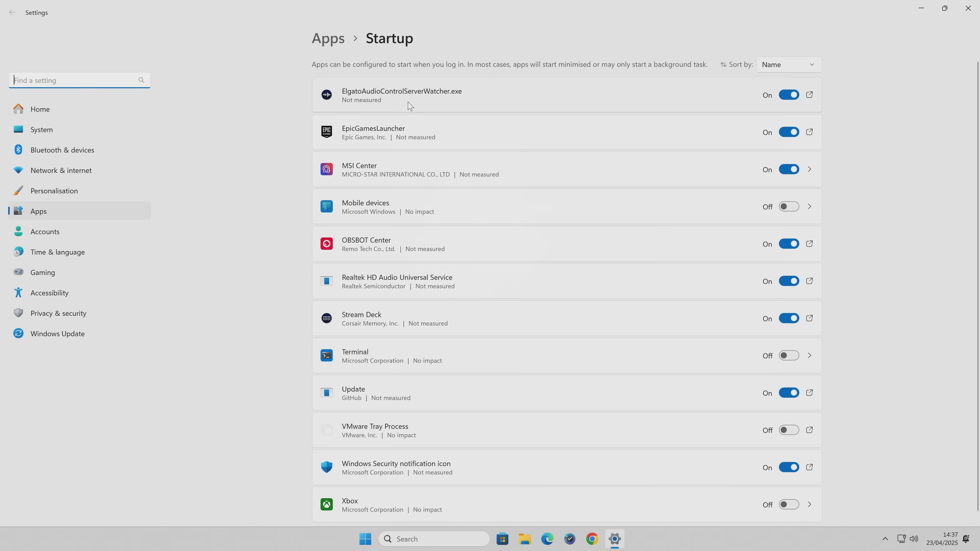
mouse_move(429, 151)
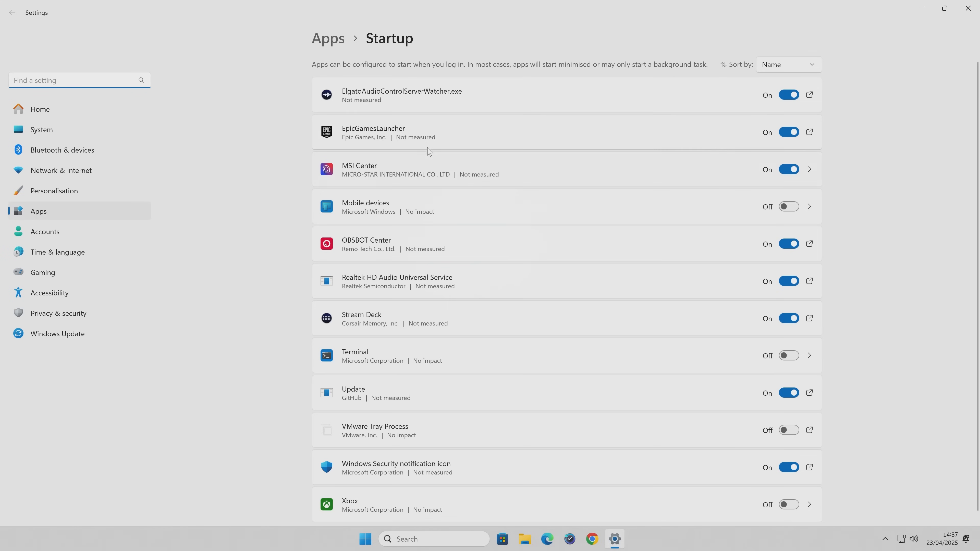
mouse_move(382, 143)
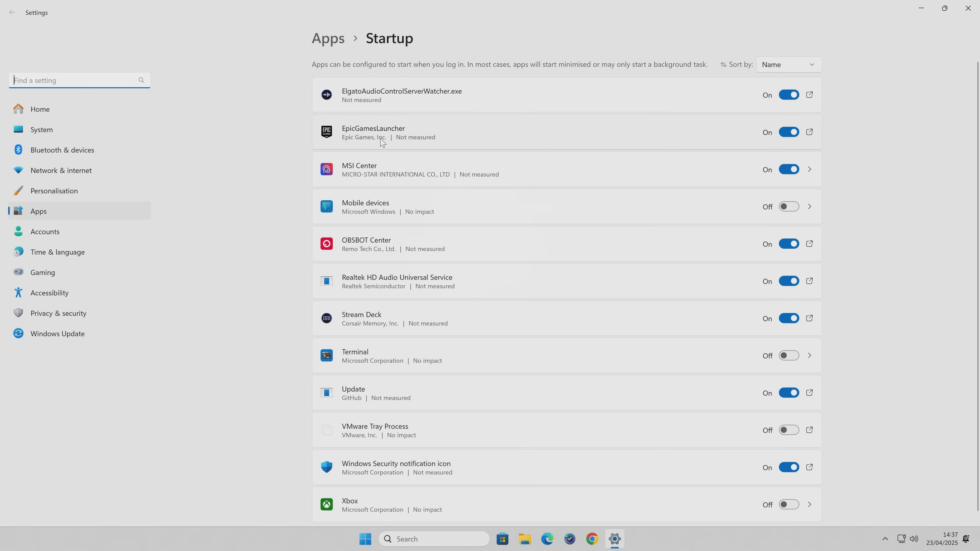
Switch the EpicGamesLauncher toggle to Off in Startup apps
left_click(789, 131)
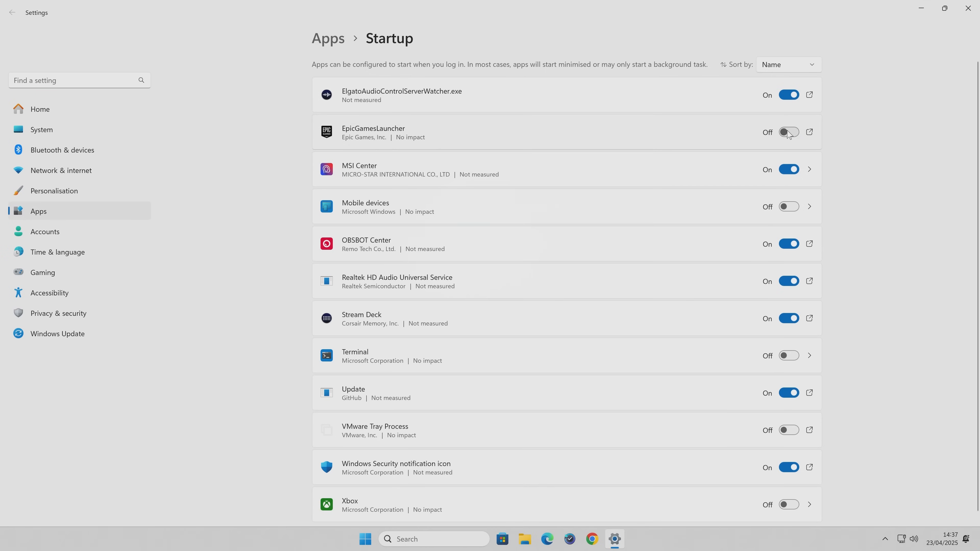
mouse_move(669, 141)
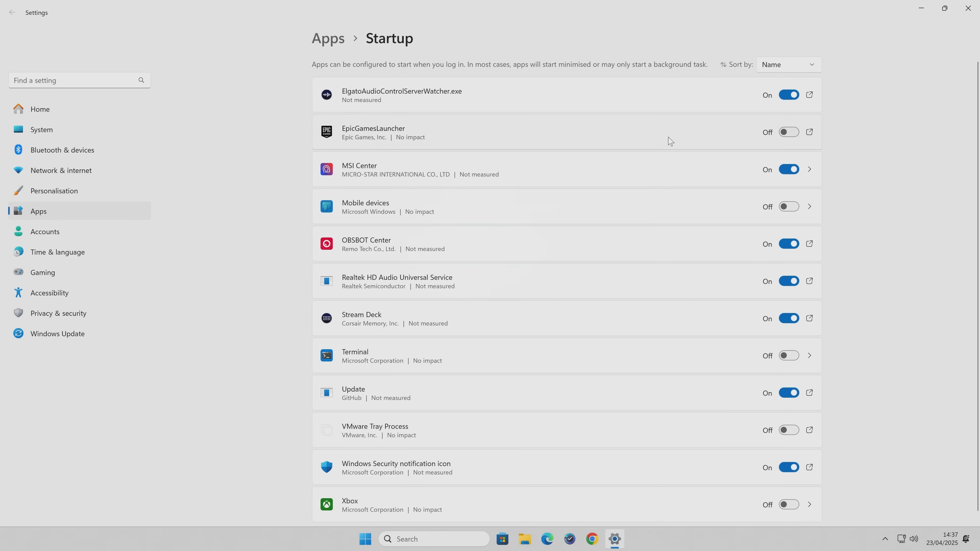
mouse_move(665, 130)
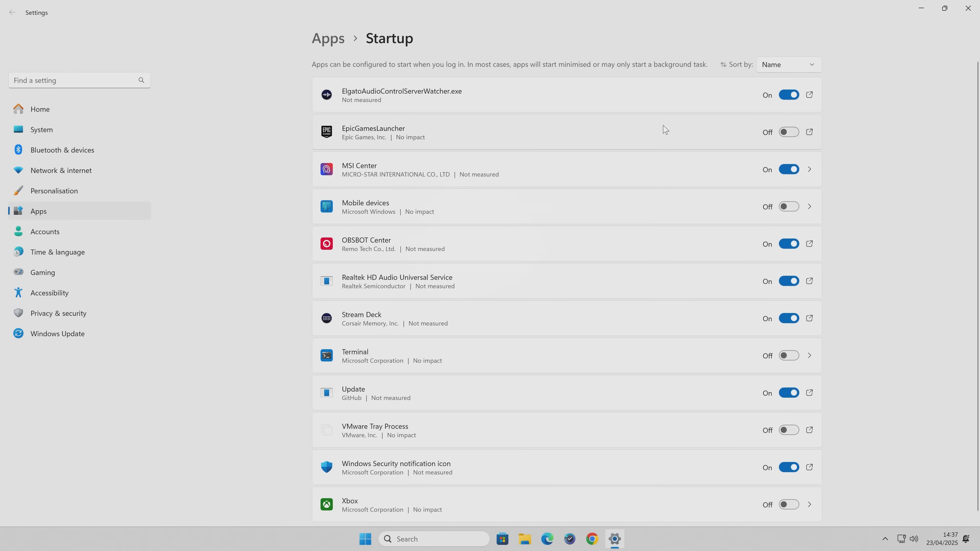
mouse_move(693, 137)
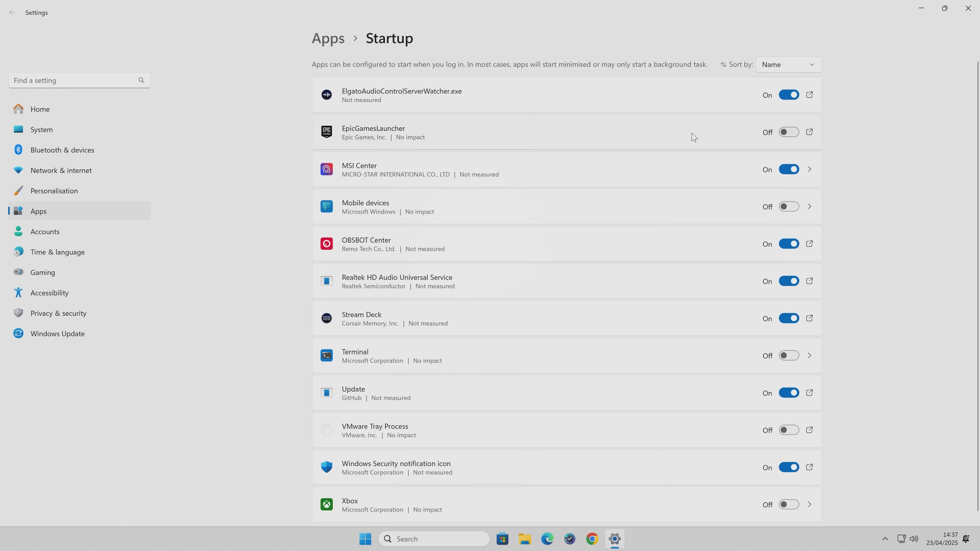
mouse_move(500, 173)
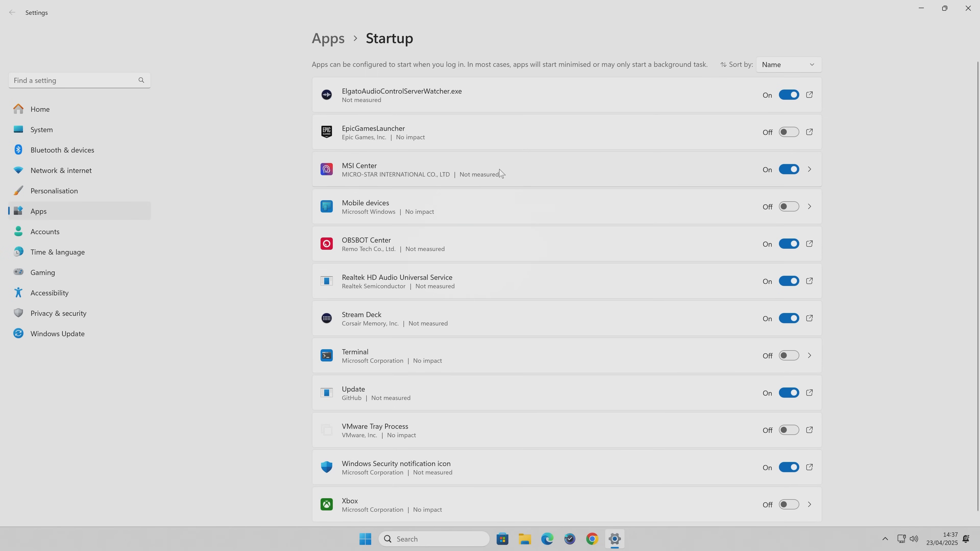
mouse_move(475, 173)
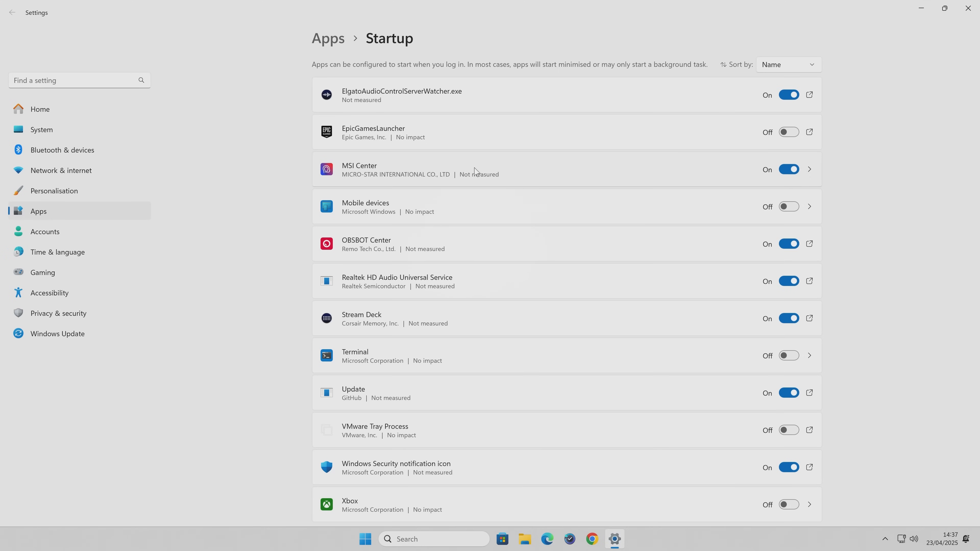
mouse_move(690, 171)
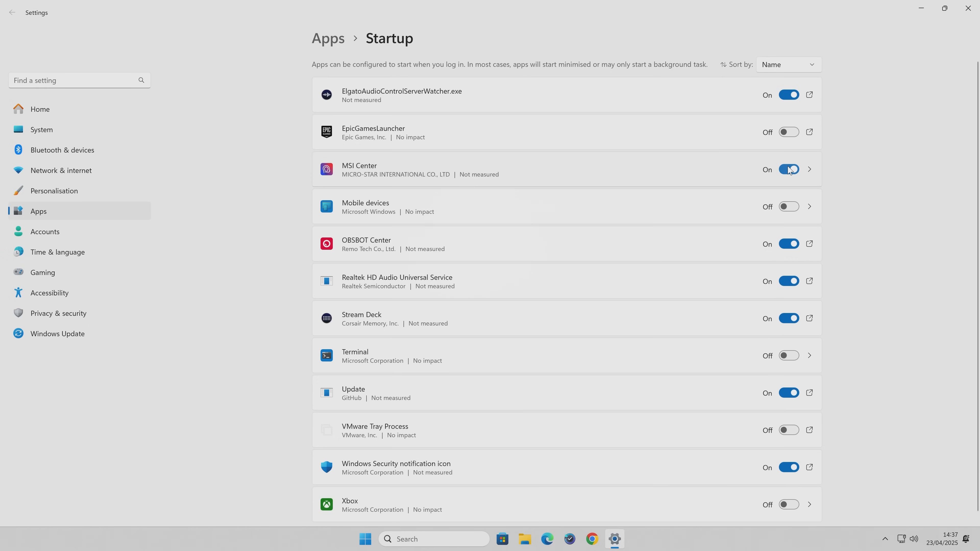
mouse_move(774, 172)
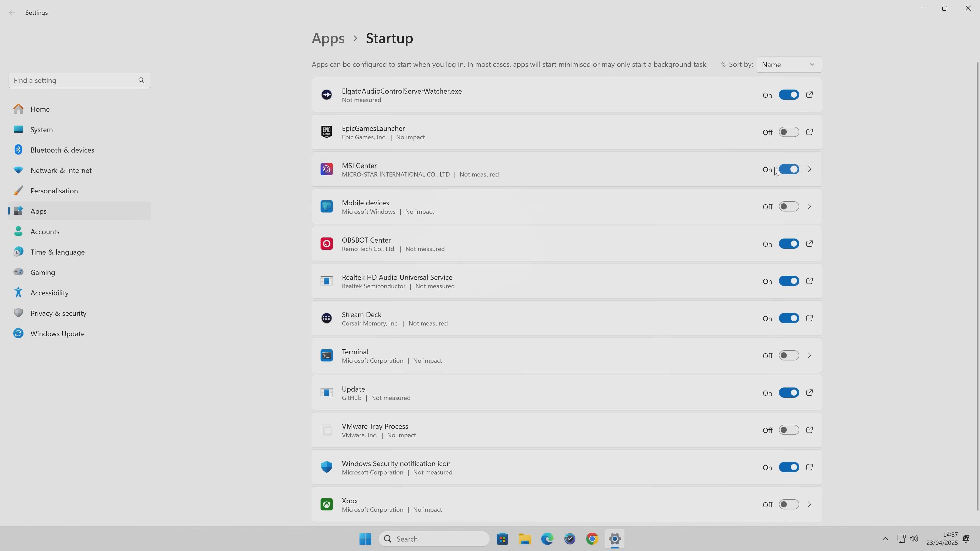
mouse_move(711, 177)
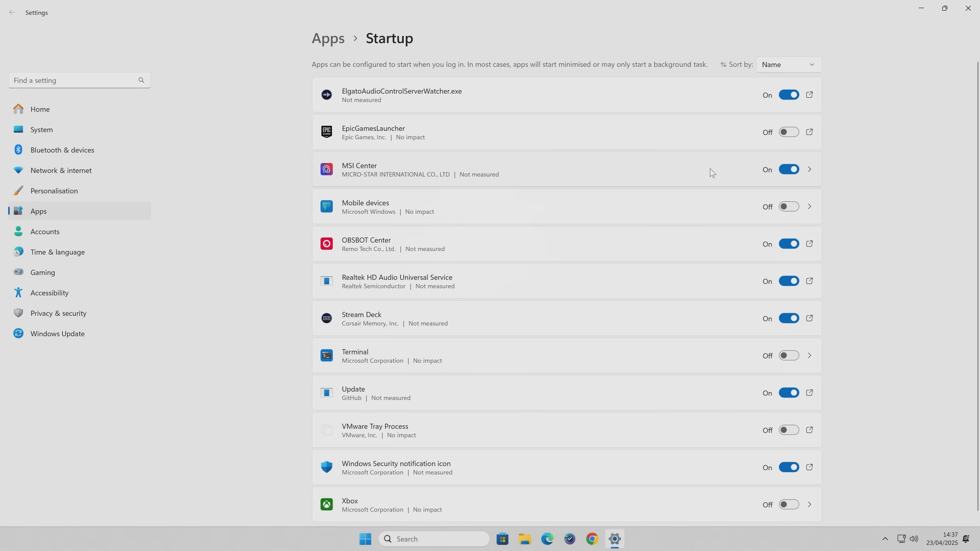
mouse_move(506, 332)
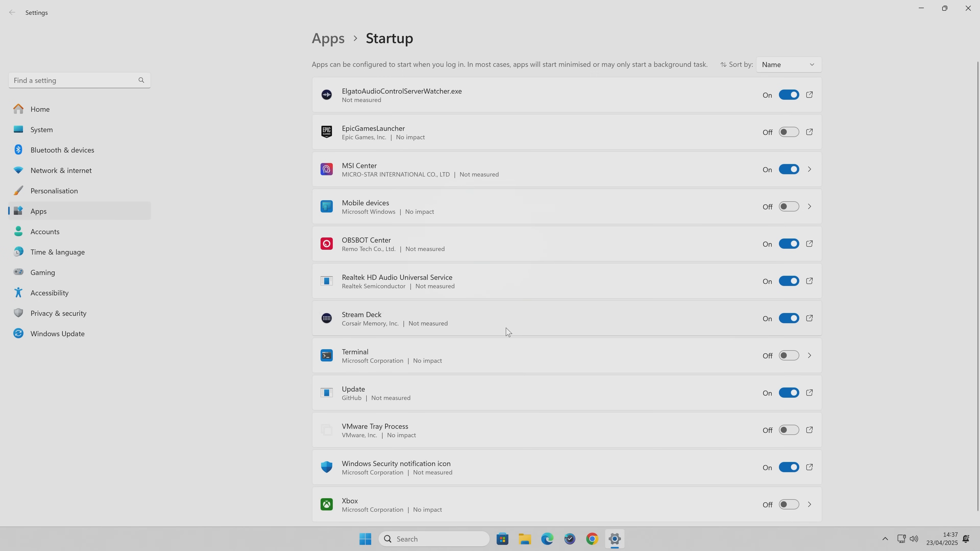
scroll("up", 3)
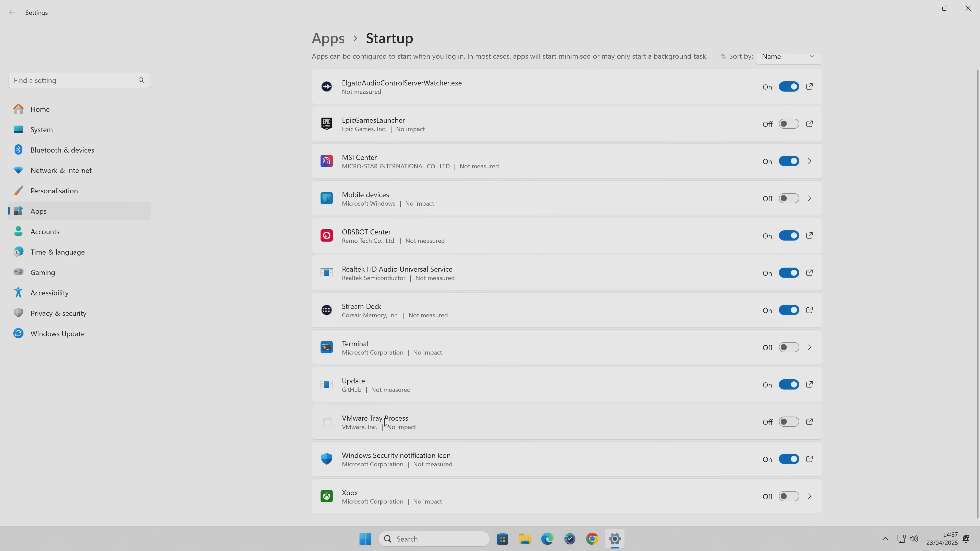
mouse_move(714, 443)
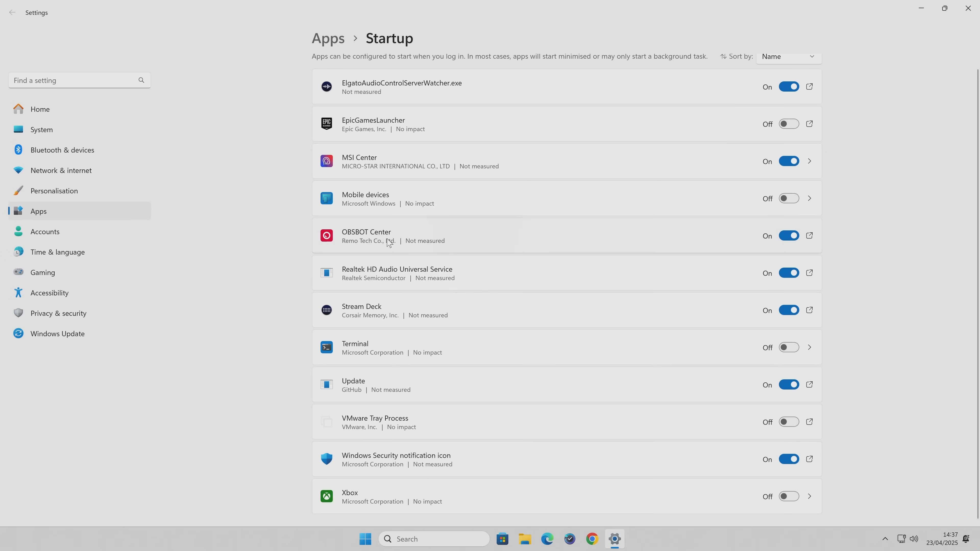
mouse_move(384, 277)
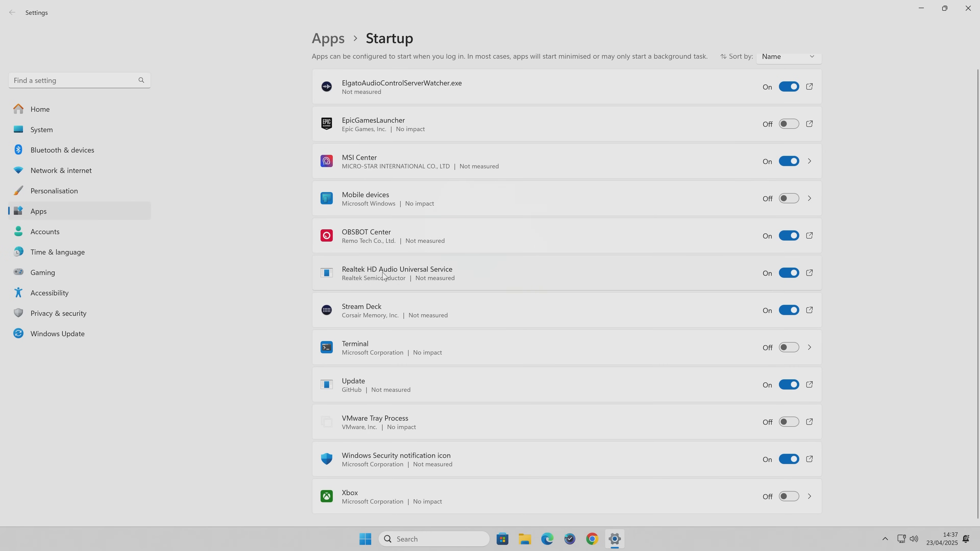
mouse_move(554, 283)
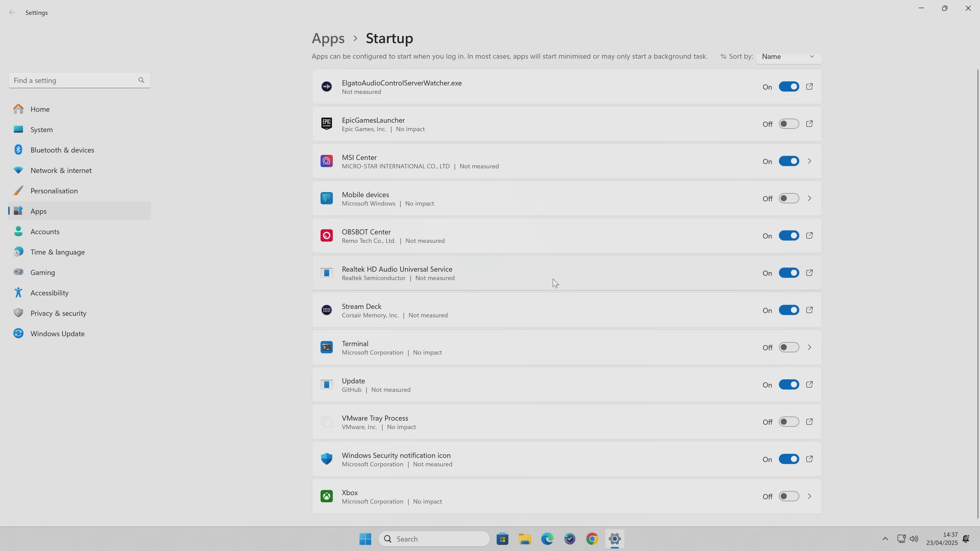
mouse_move(771, 115)
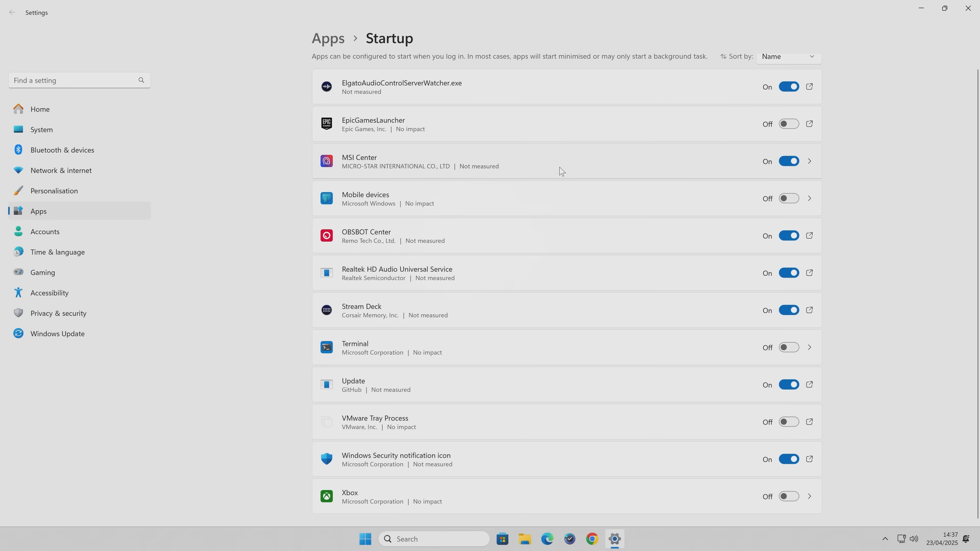
mouse_move(588, 283)
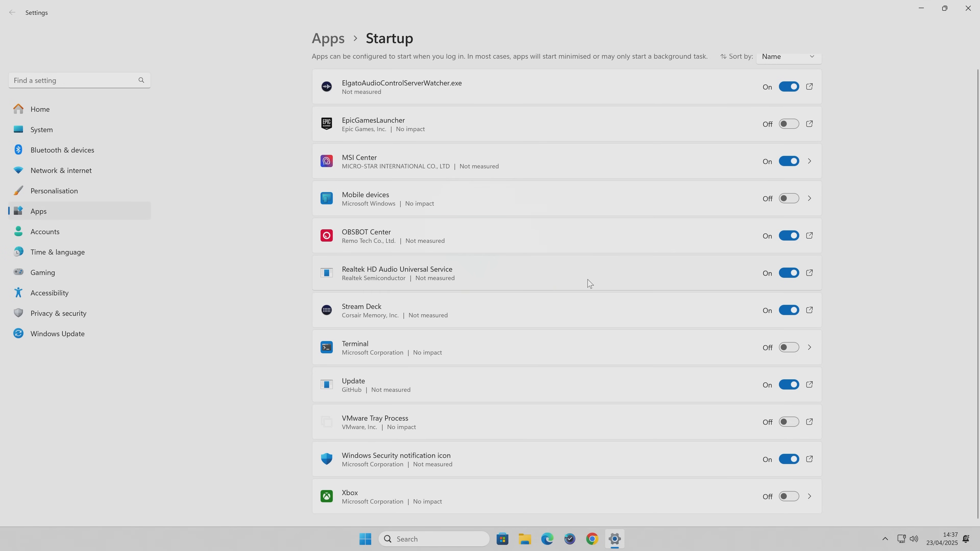